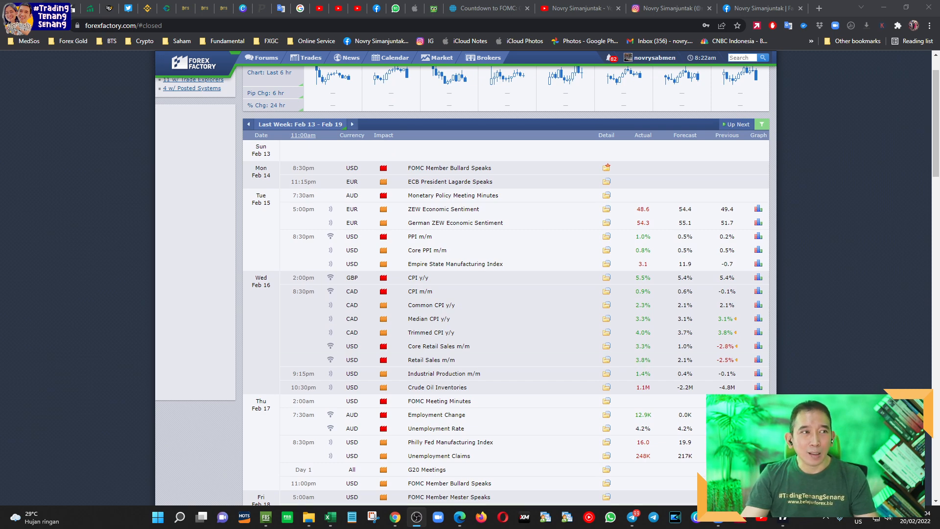
mouse_move(317, 166)
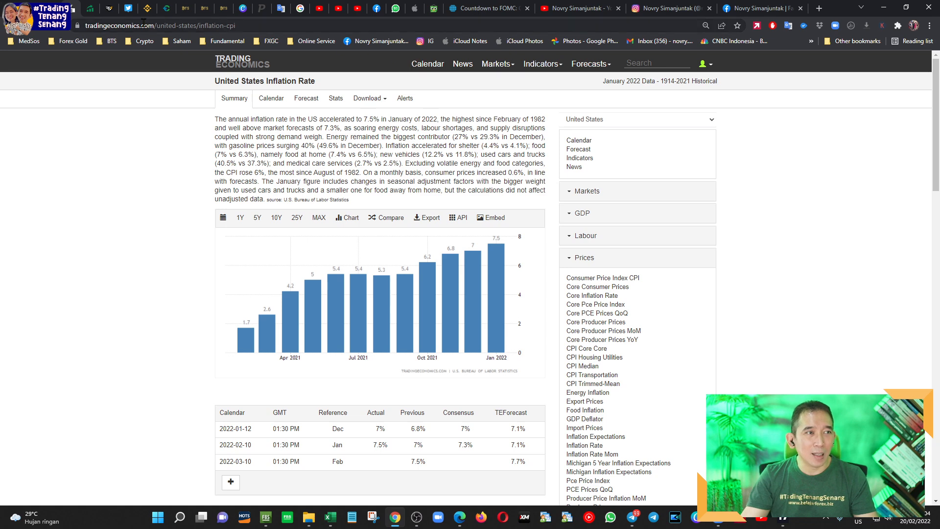
mouse_move(428, 71)
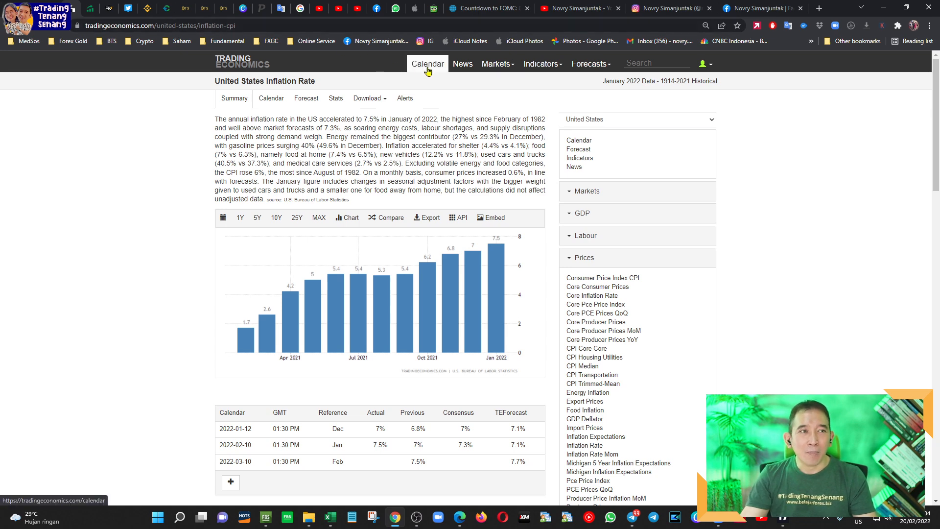
mouse_move(492, 253)
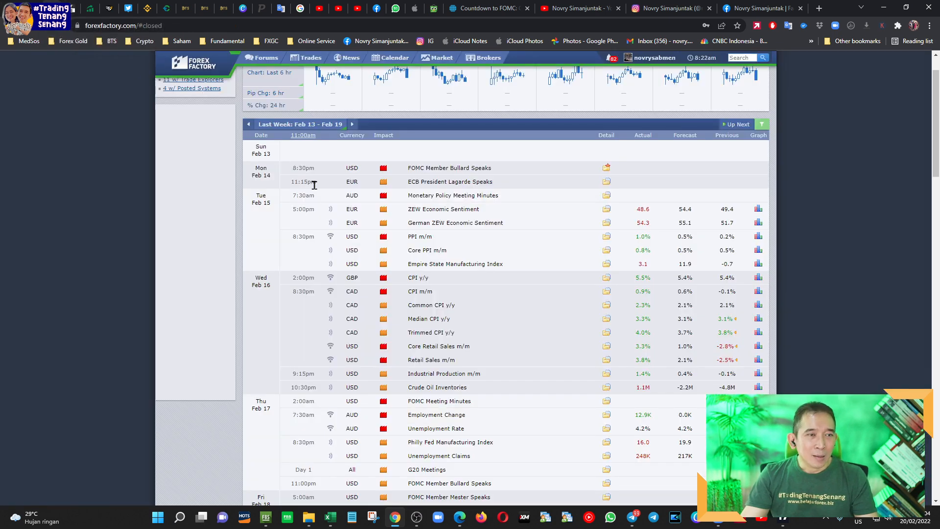
mouse_move(366, 246)
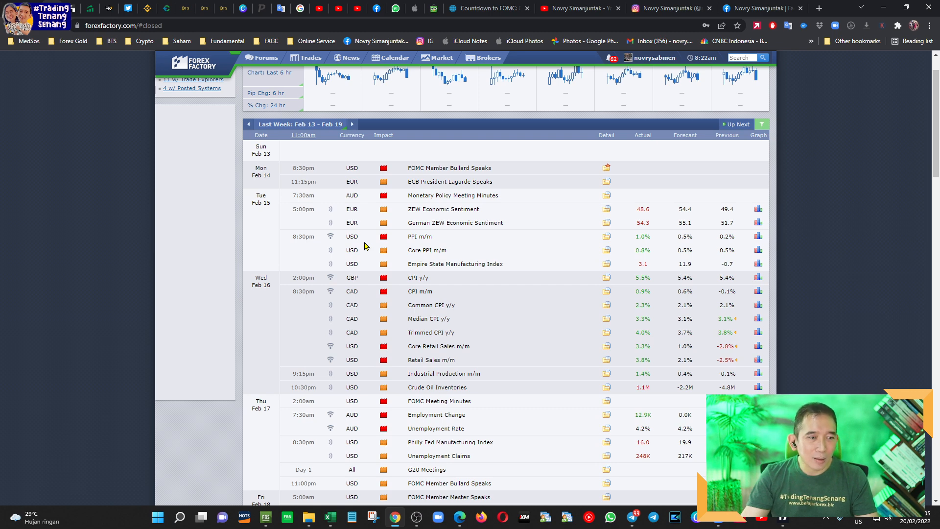
Step: Scroll the Forex Factory calendar down to Friday's US Existing Home Sales entry
scroll("down", 3)
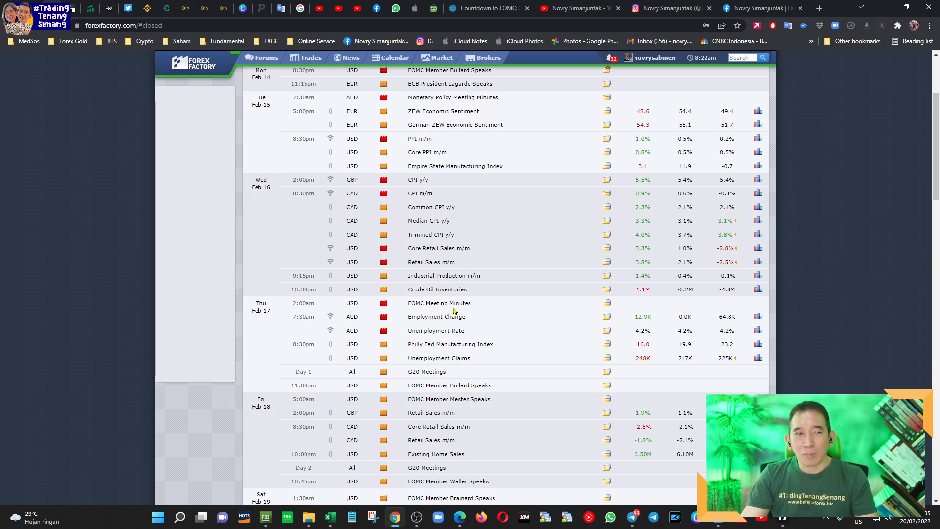
mouse_move(442, 303)
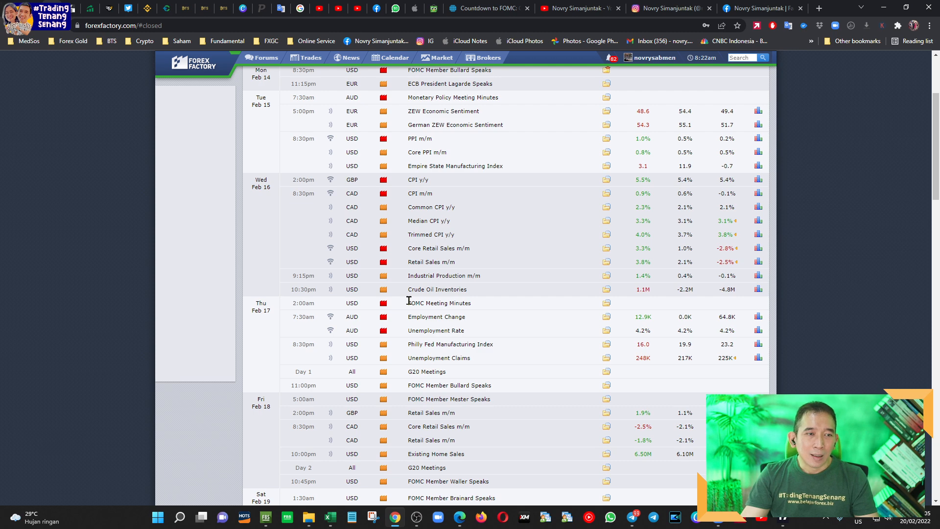
mouse_move(501, 312)
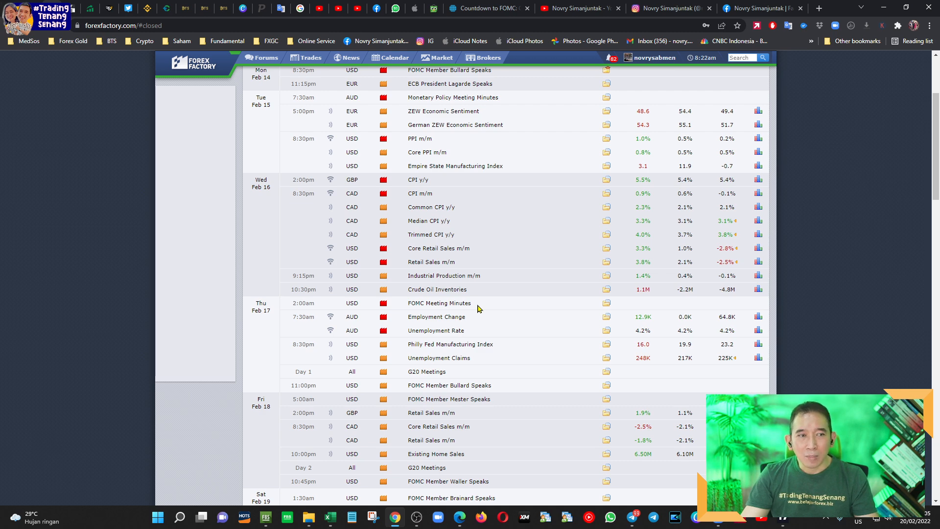
mouse_move(488, 272)
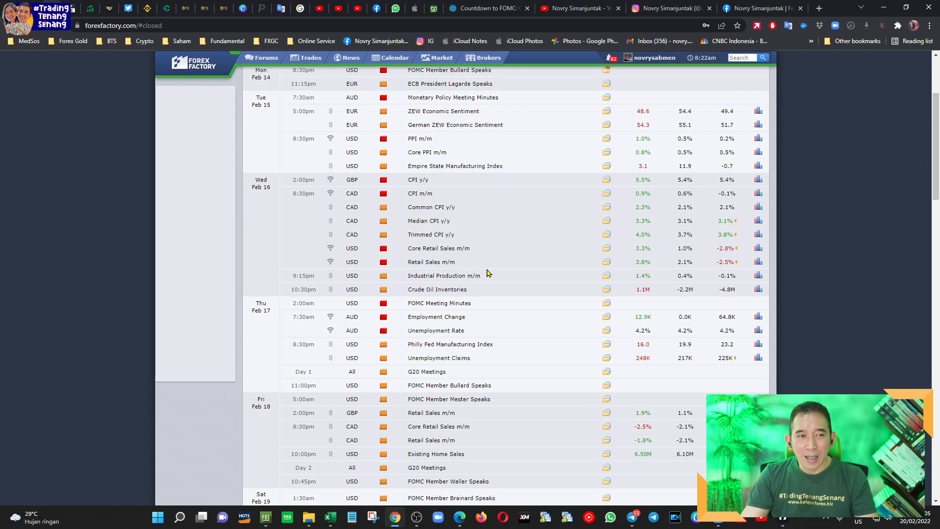
mouse_move(651, 269)
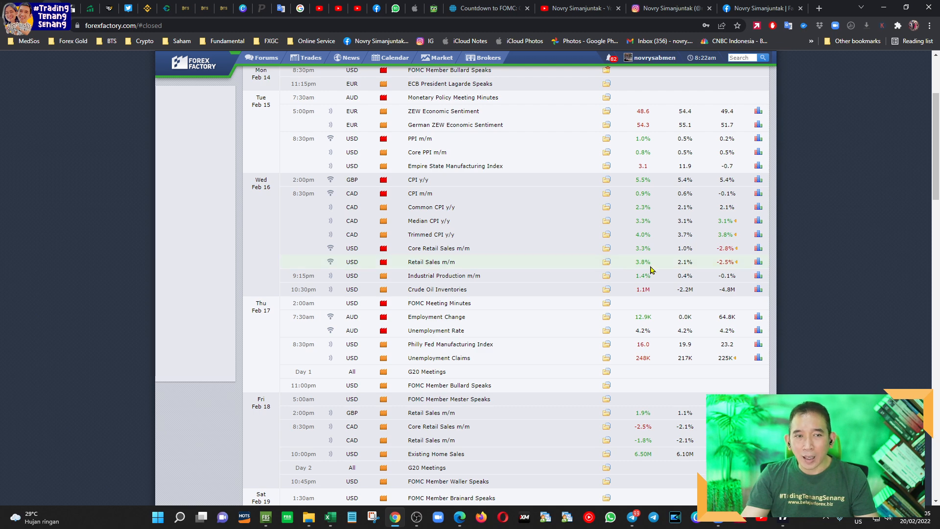
mouse_move(678, 272)
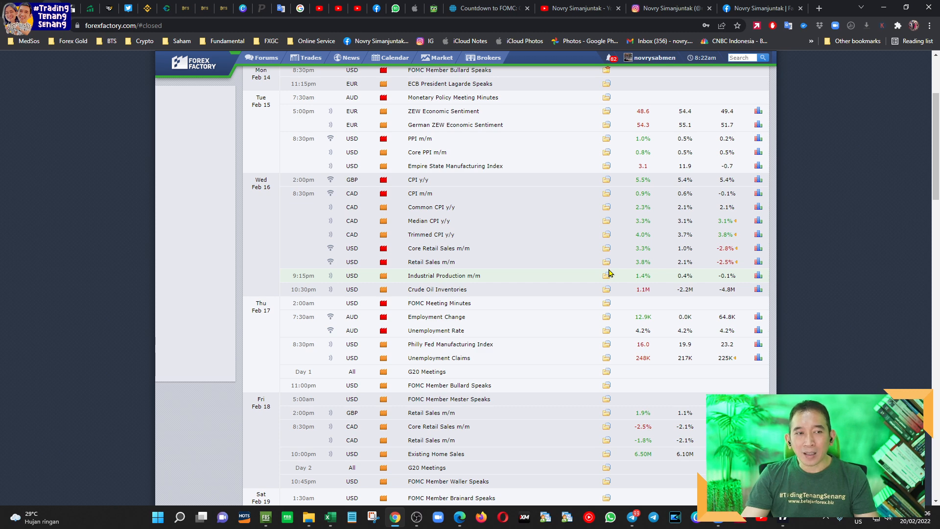
mouse_move(606, 267)
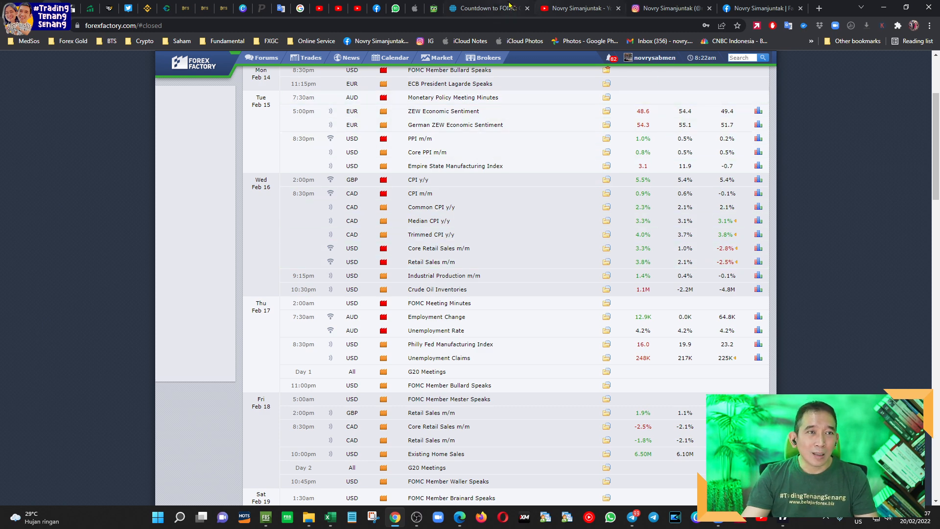
Step: Show the CME FedWatch 16 Mar 2022 probabilities table (64.4% for 25-50 bps)
left_click(490, 8)
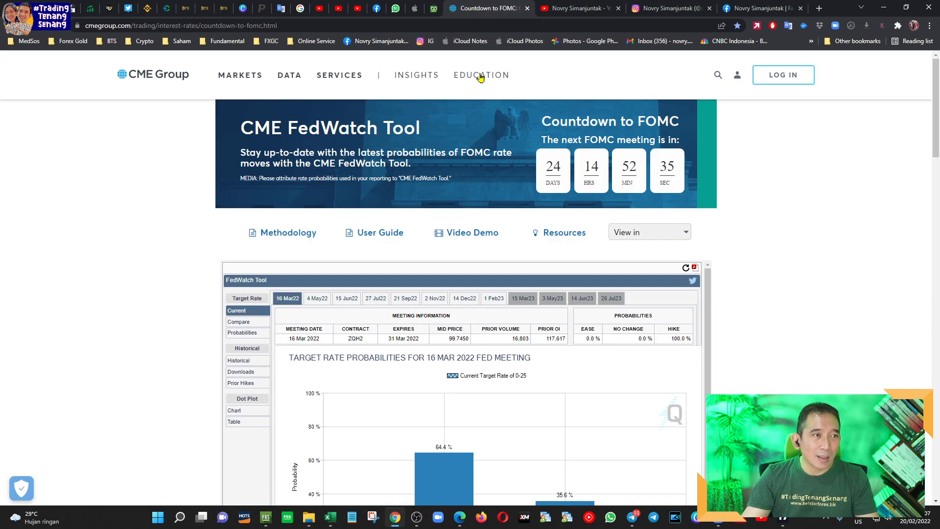
mouse_move(351, 206)
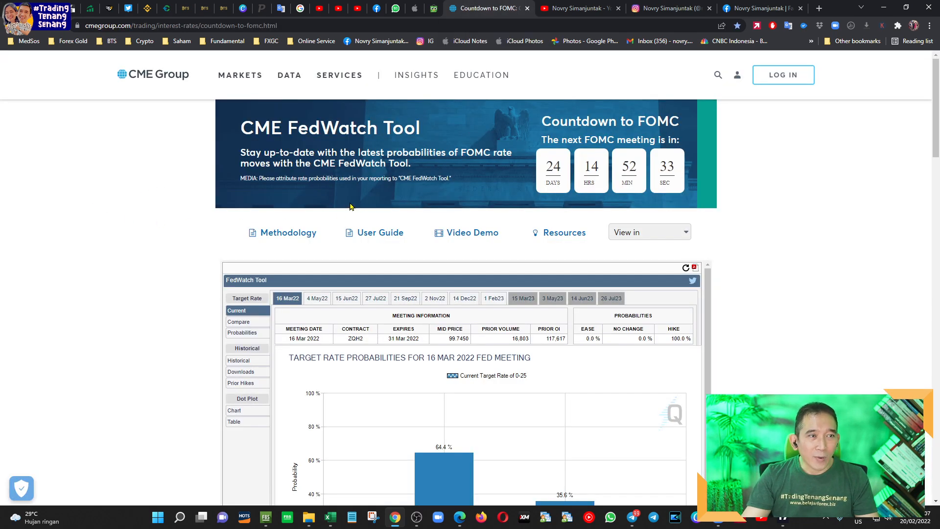
scroll("down", 3)
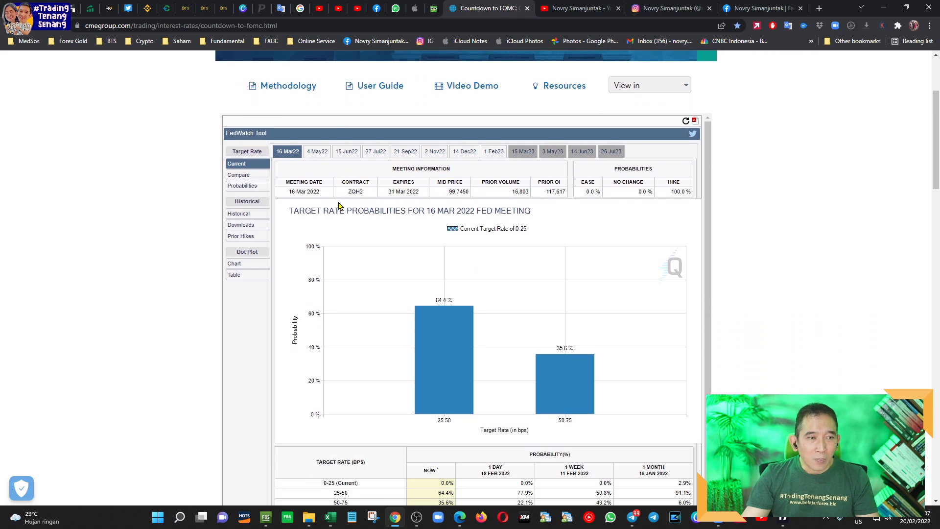
mouse_move(570, 231)
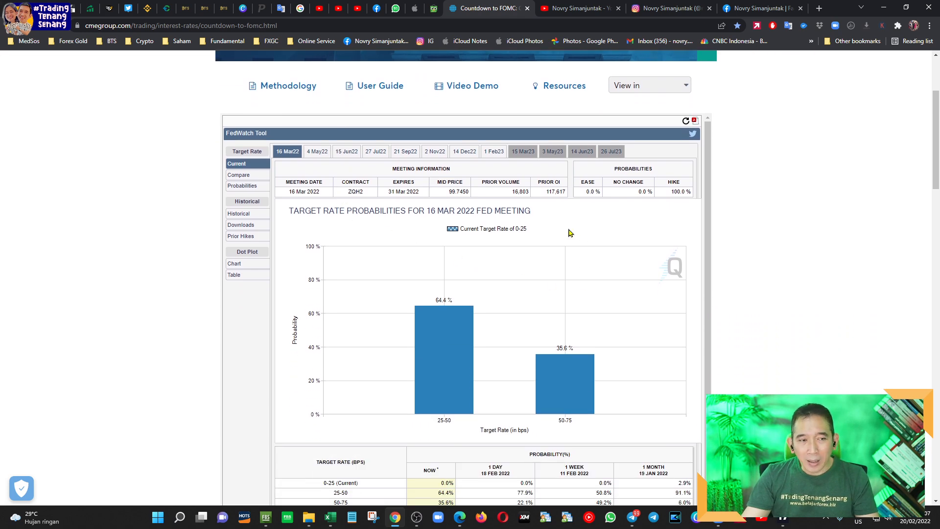
mouse_move(563, 231)
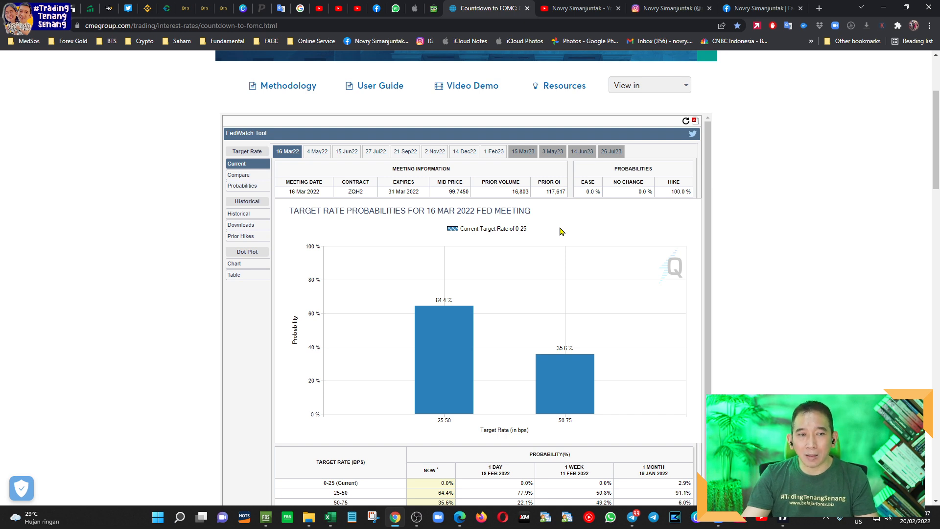
mouse_move(658, 360)
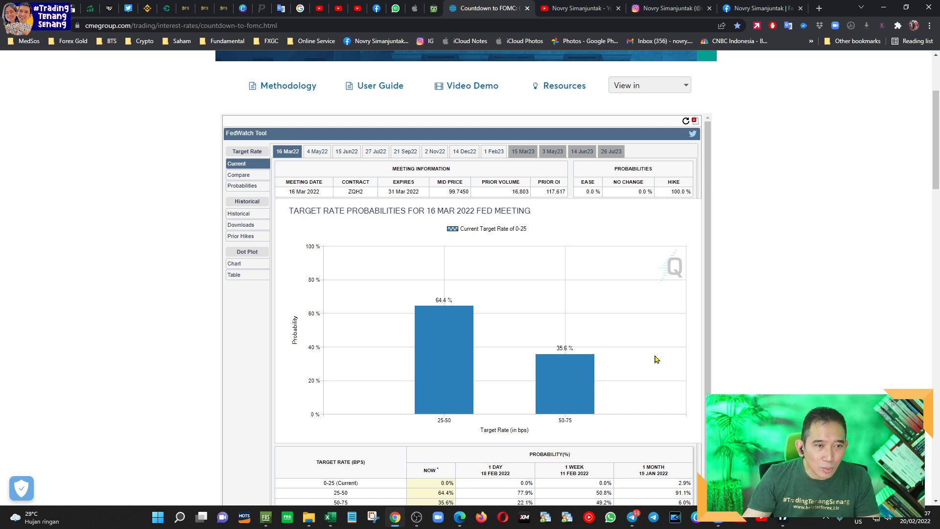
mouse_move(576, 354)
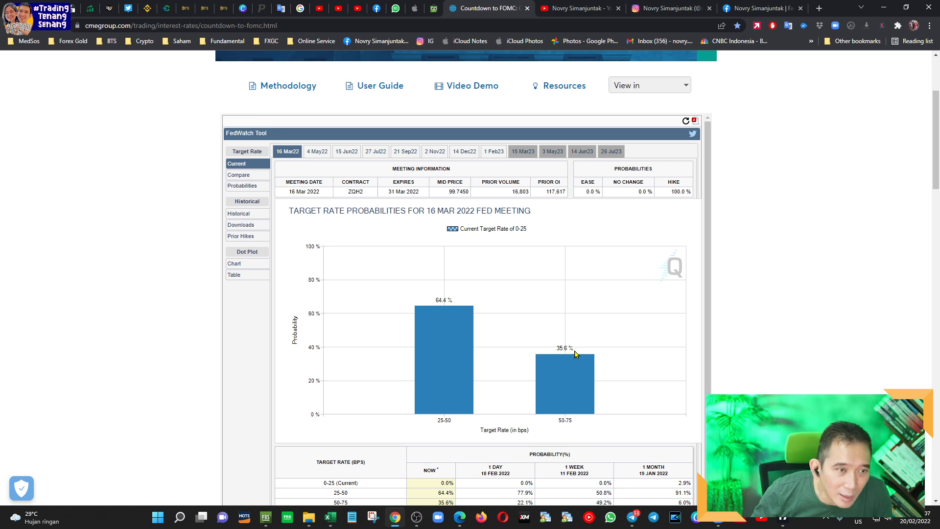
mouse_move(550, 364)
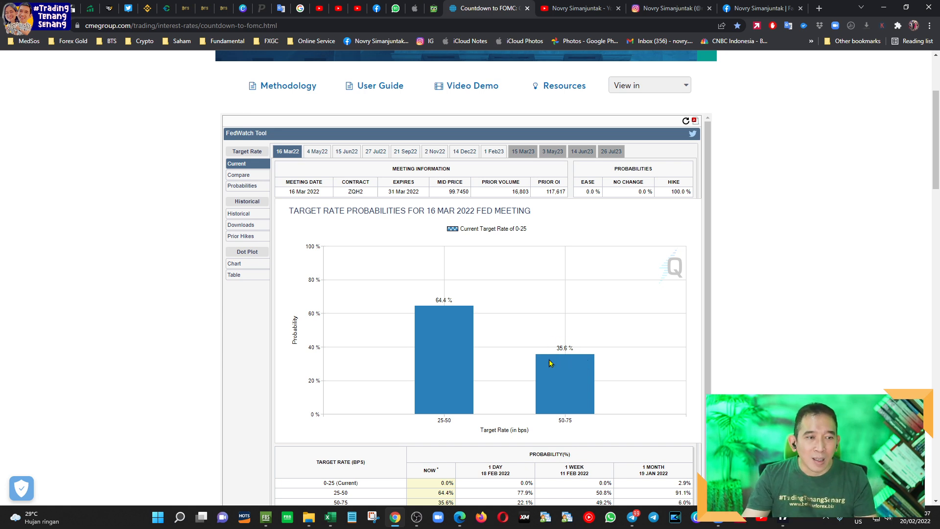
mouse_move(398, 299)
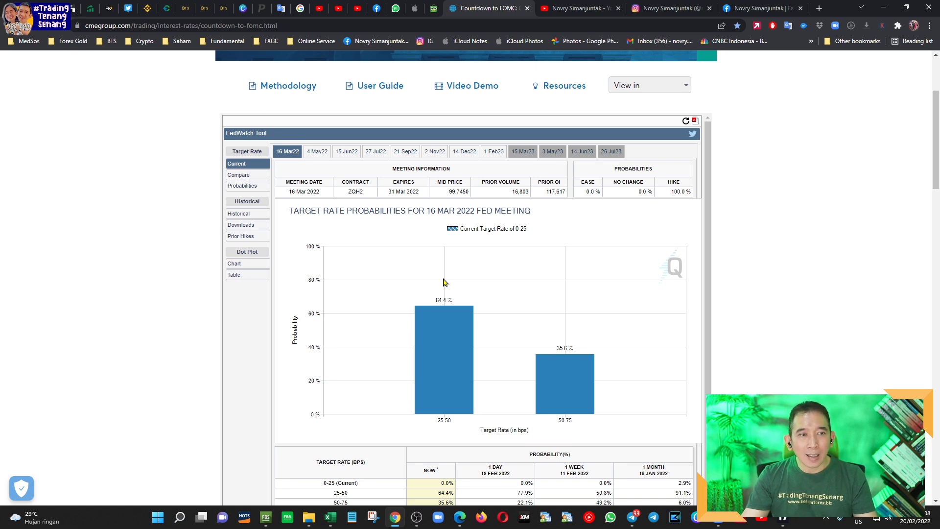
mouse_move(503, 302)
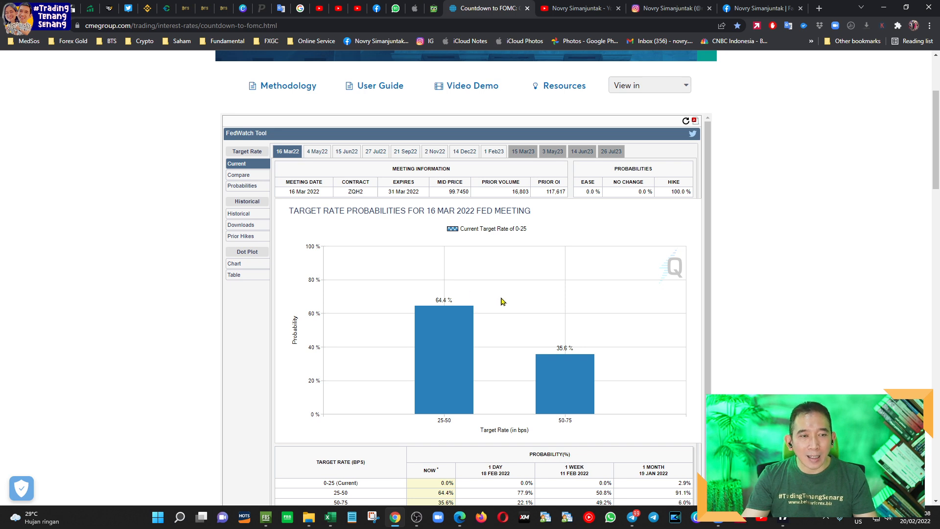
mouse_move(576, 312)
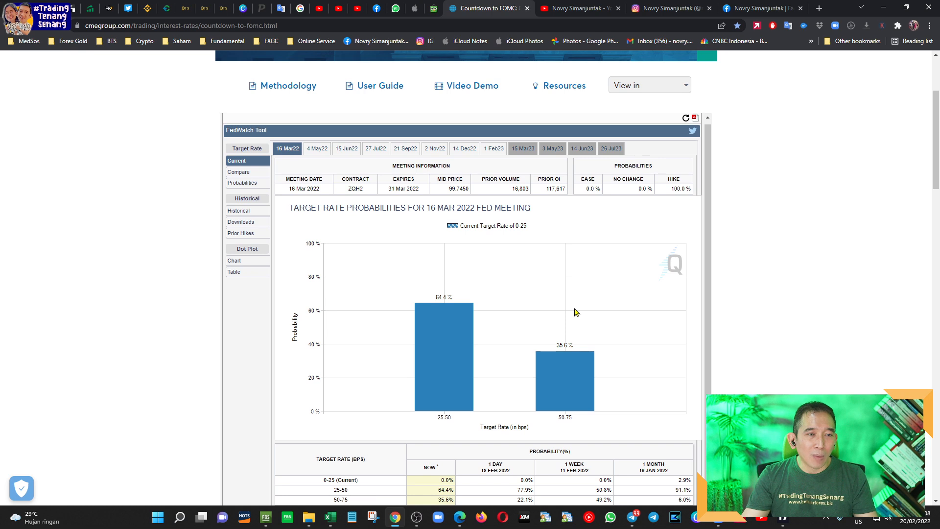
scroll("down", 3)
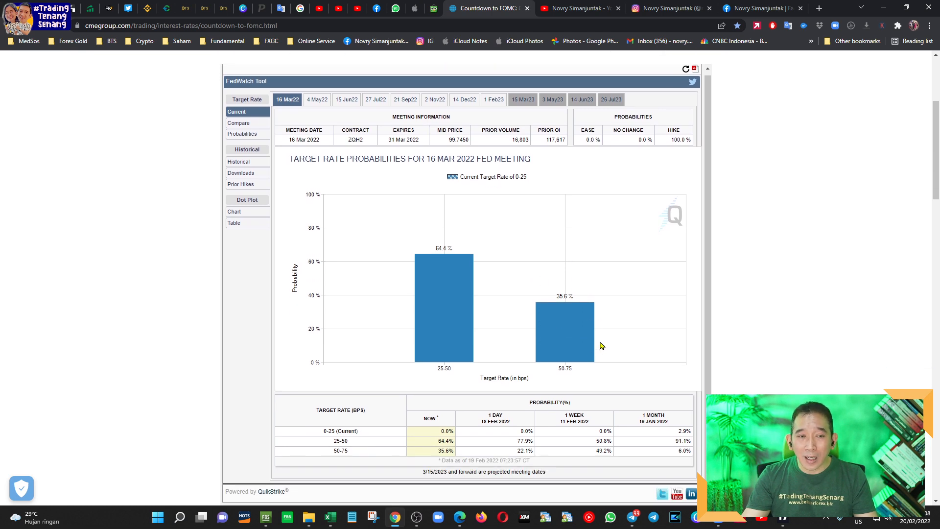
scroll("down", 3)
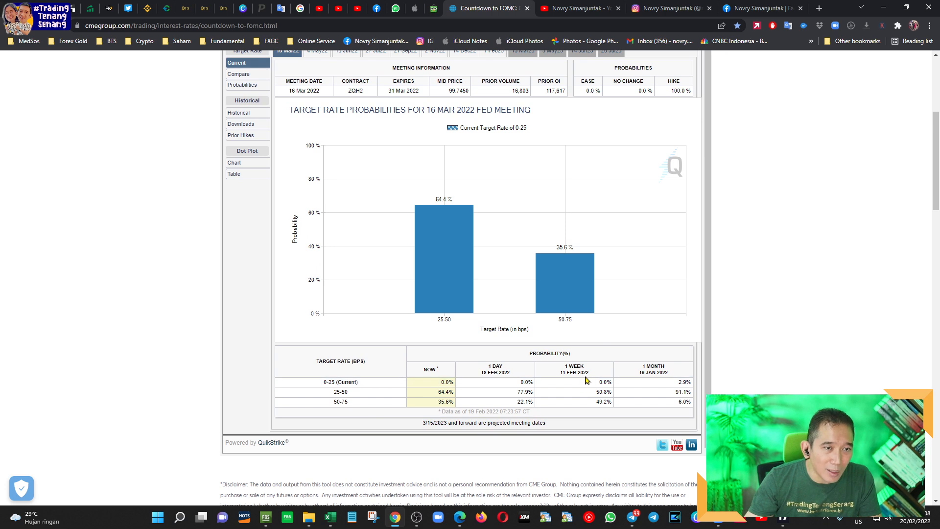
mouse_move(578, 403)
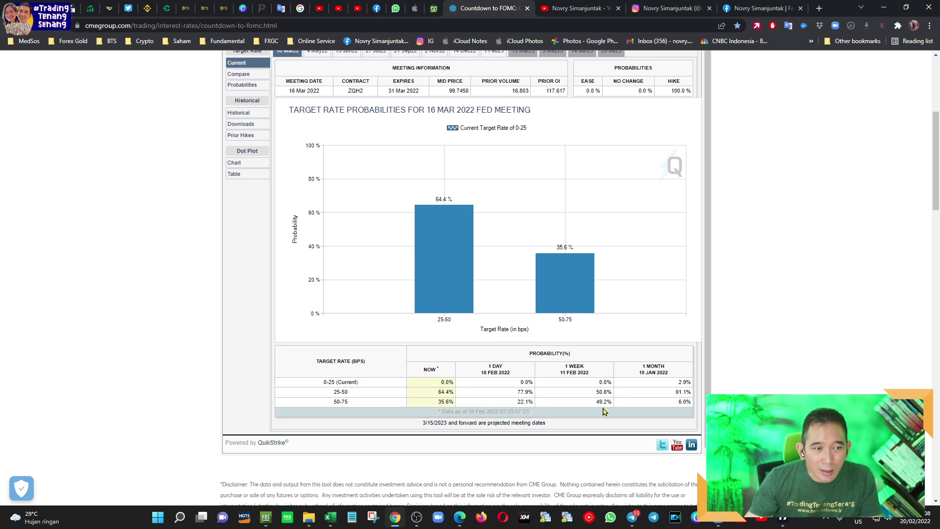
mouse_move(601, 409)
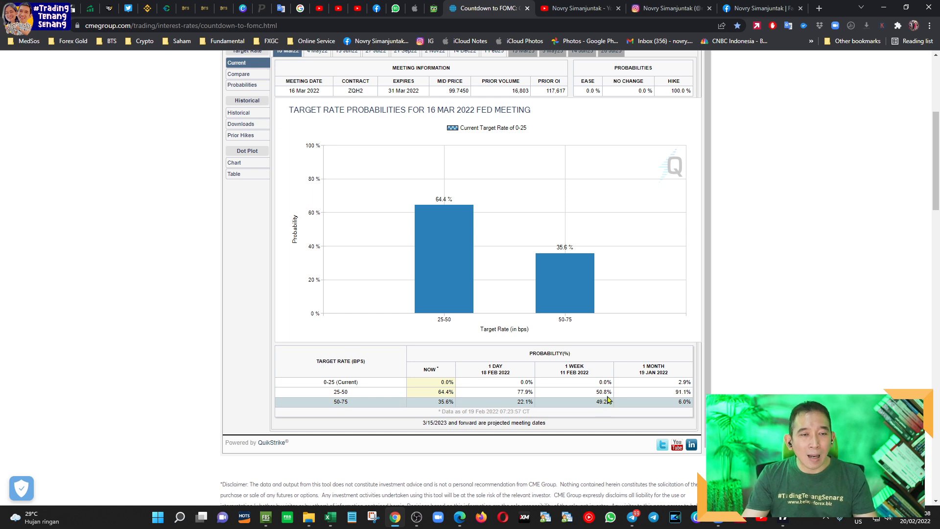
mouse_move(606, 404)
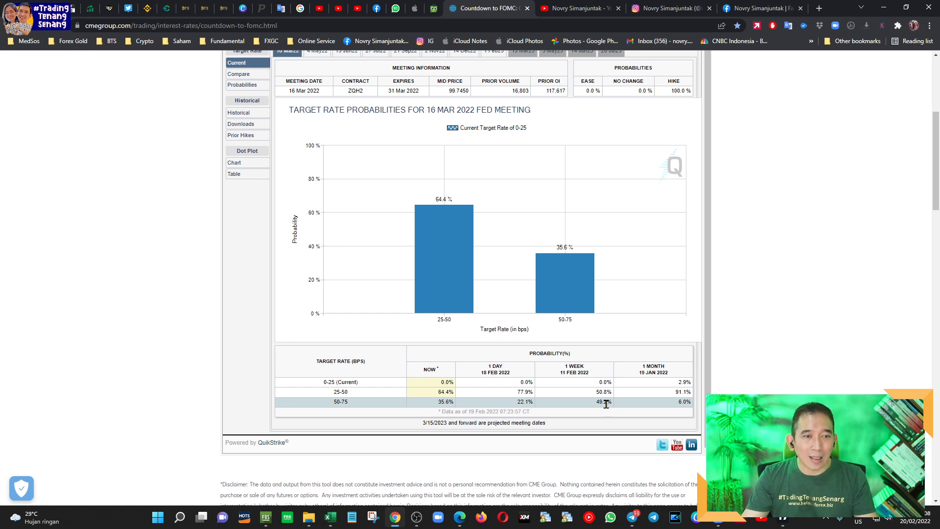
mouse_move(633, 408)
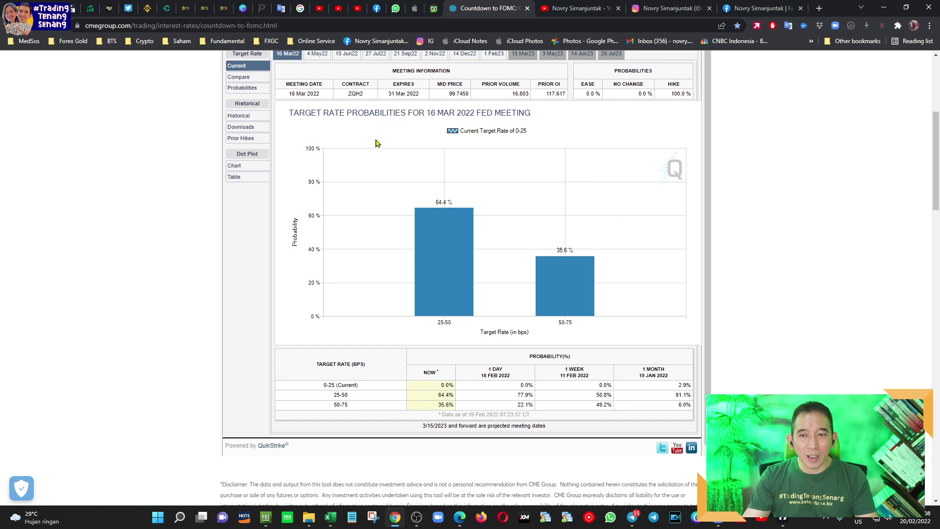
mouse_move(556, 172)
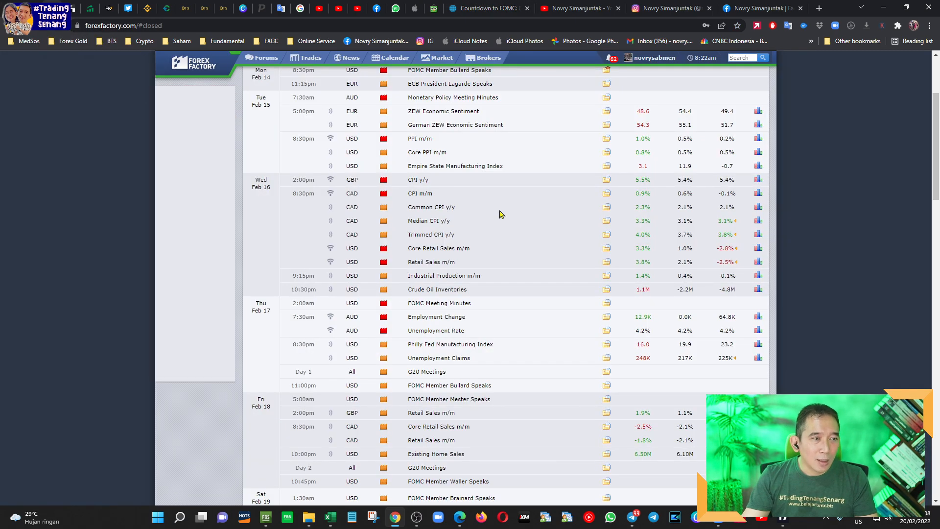
Step: Scroll the Forex Factory calendar past Feb 19 to the Feb 21–25 events
scroll("down", 3)
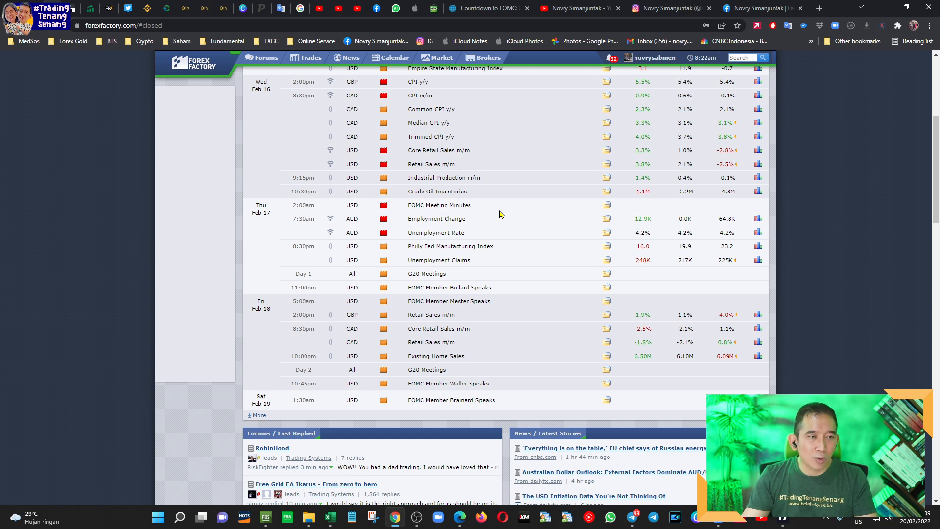
scroll("down", 3)
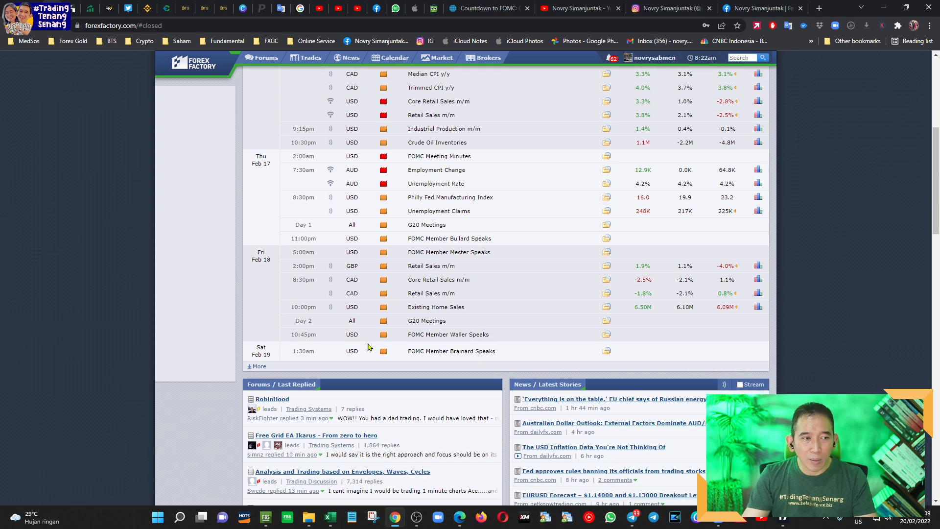
mouse_move(271, 366)
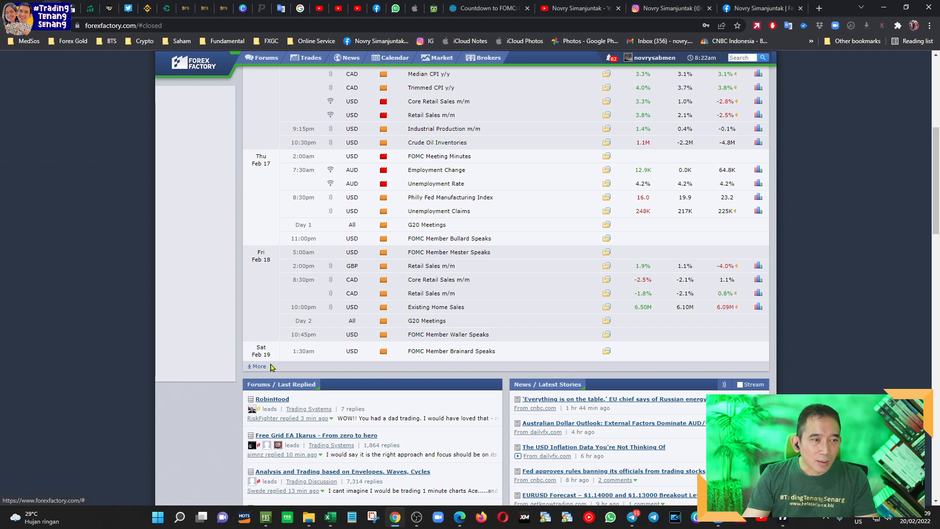
scroll("down", 3)
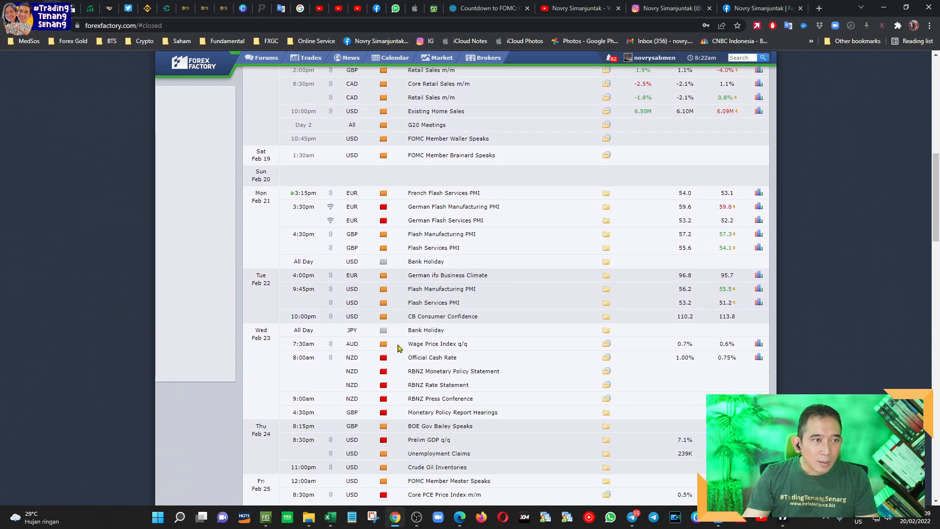
scroll("down", 3)
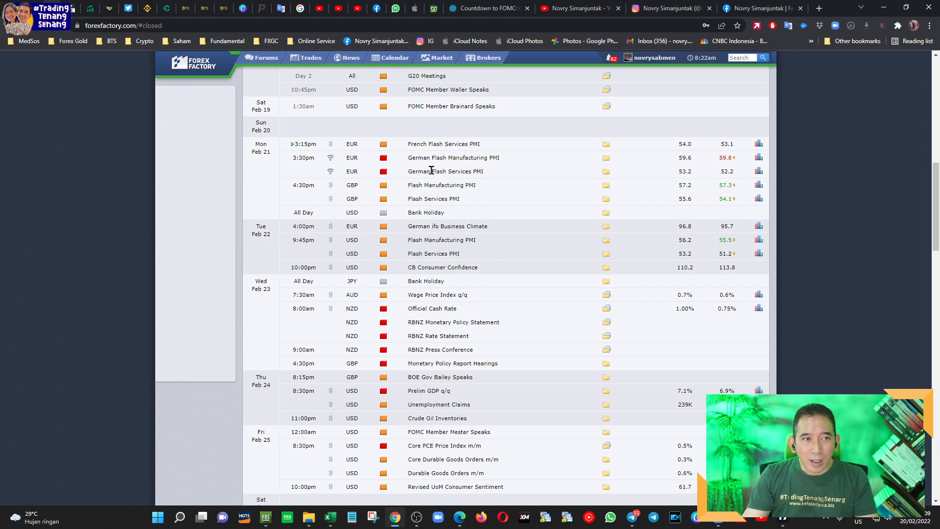
mouse_move(357, 166)
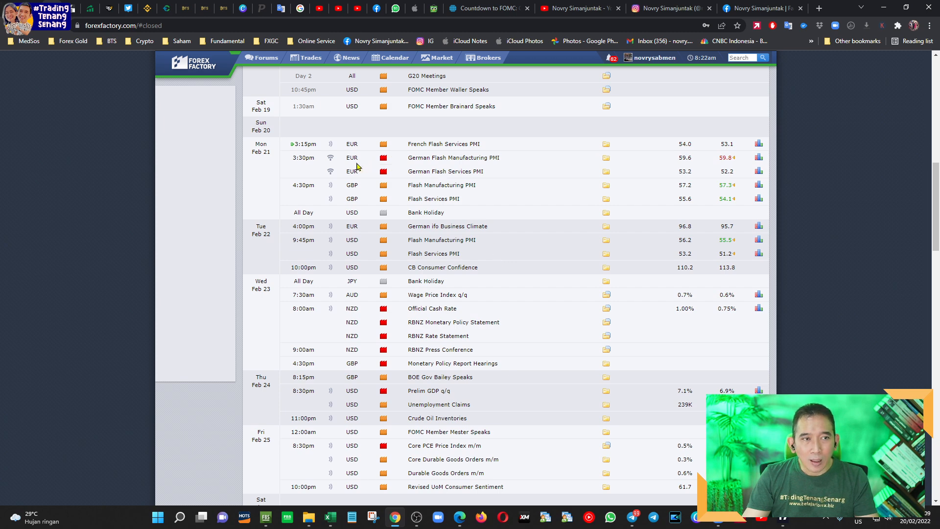
mouse_move(528, 165)
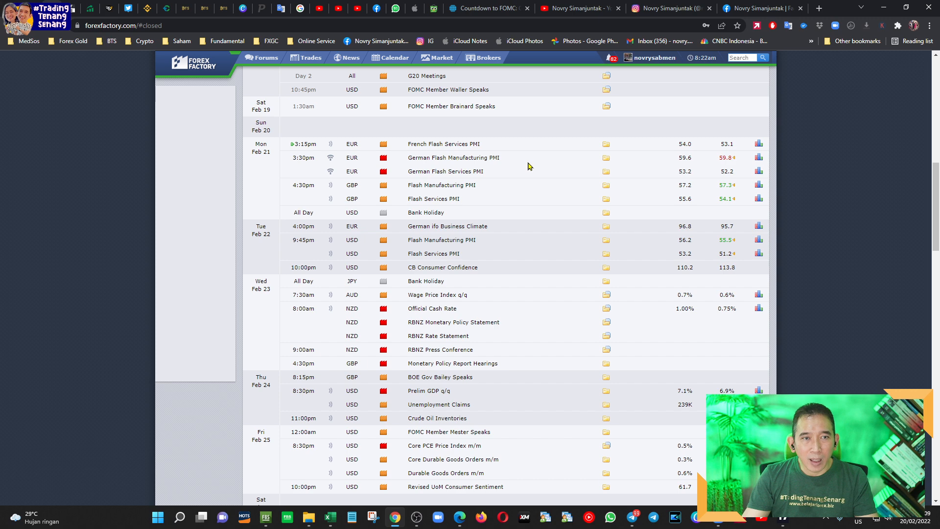
mouse_move(602, 198)
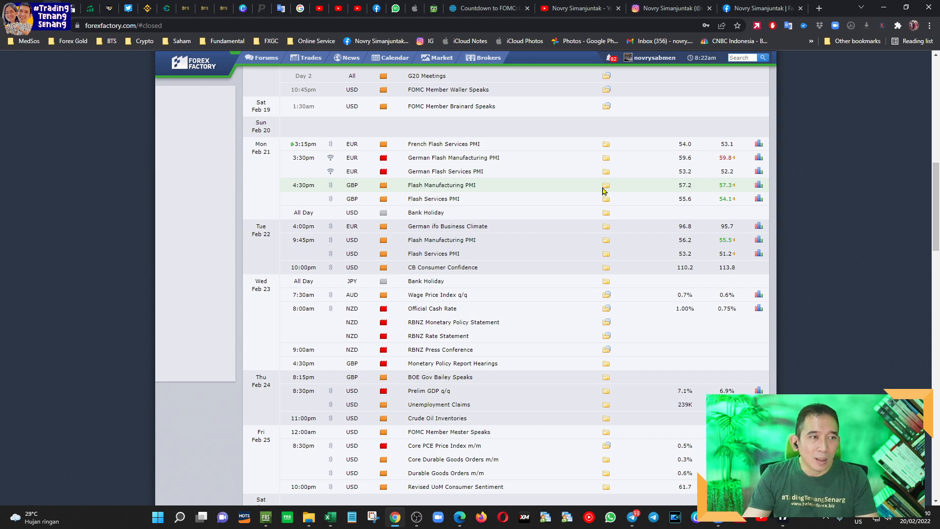
mouse_move(559, 191)
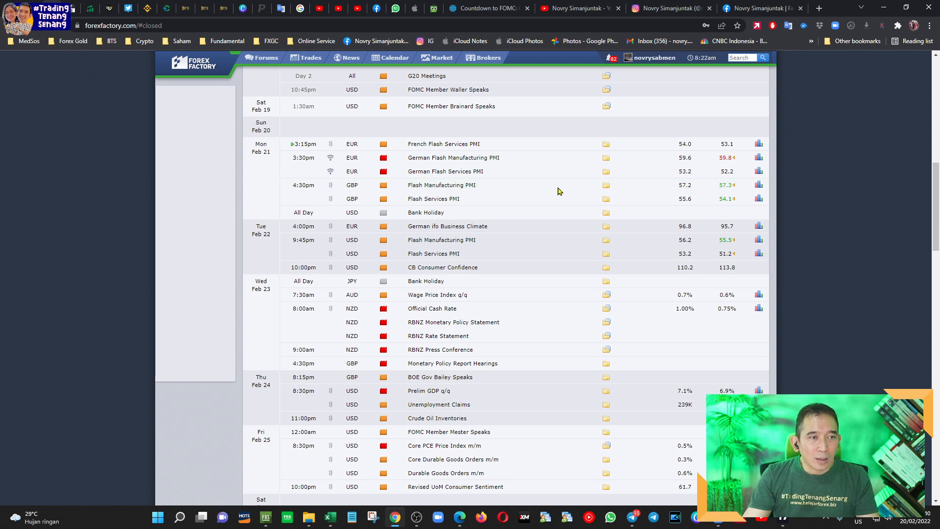
scroll("down", 3)
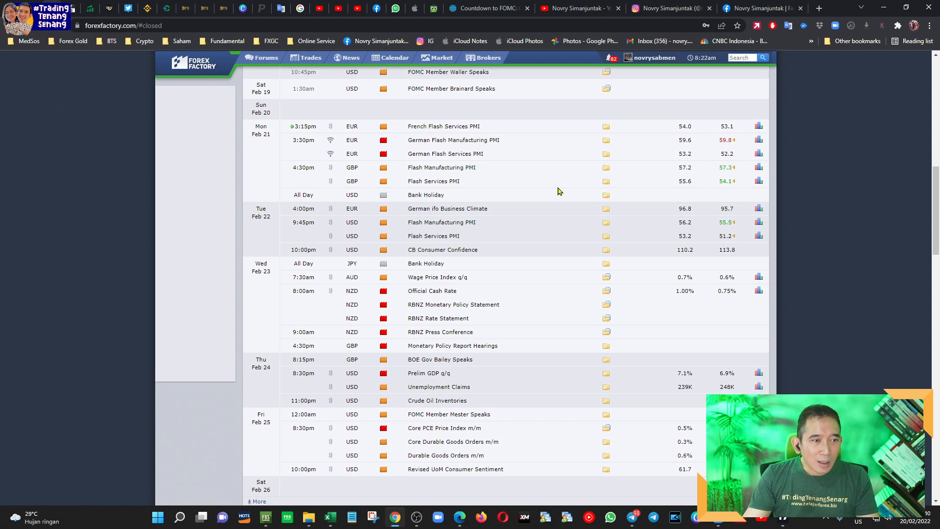
scroll("down", 3)
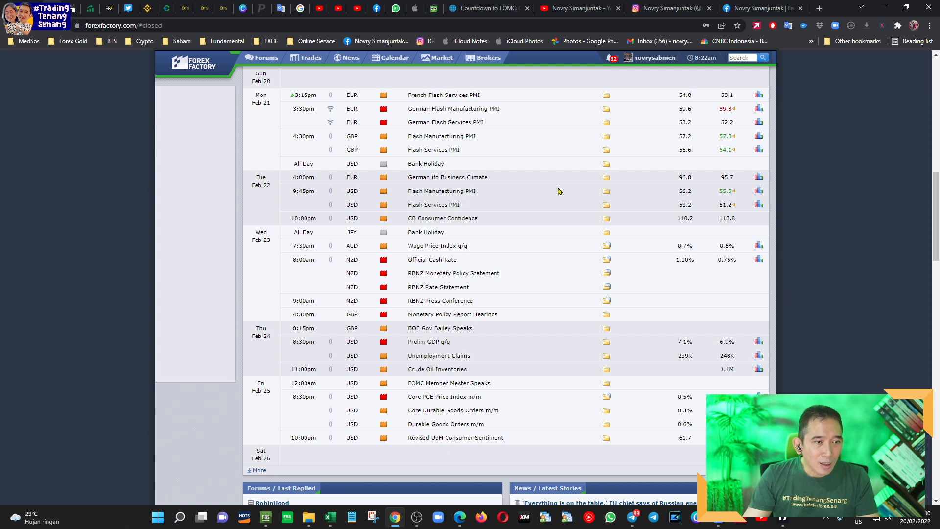
mouse_move(553, 192)
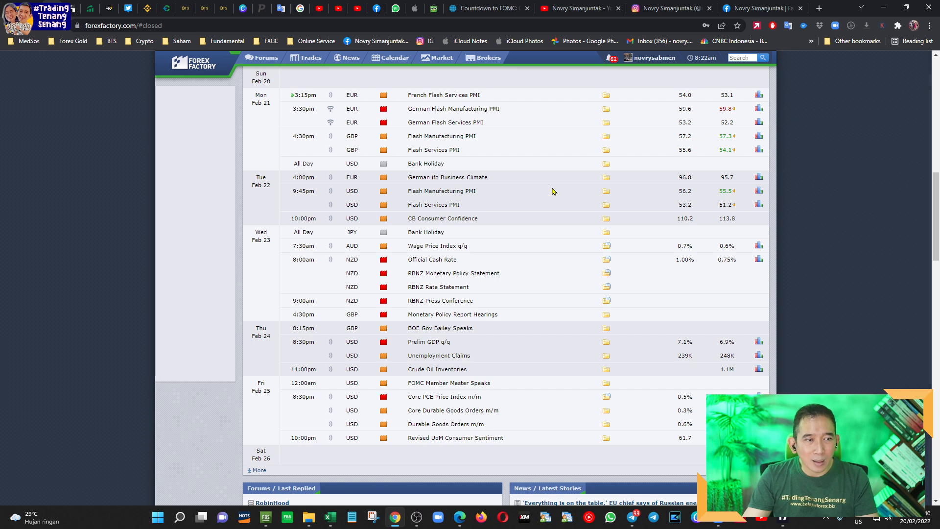
mouse_move(547, 190)
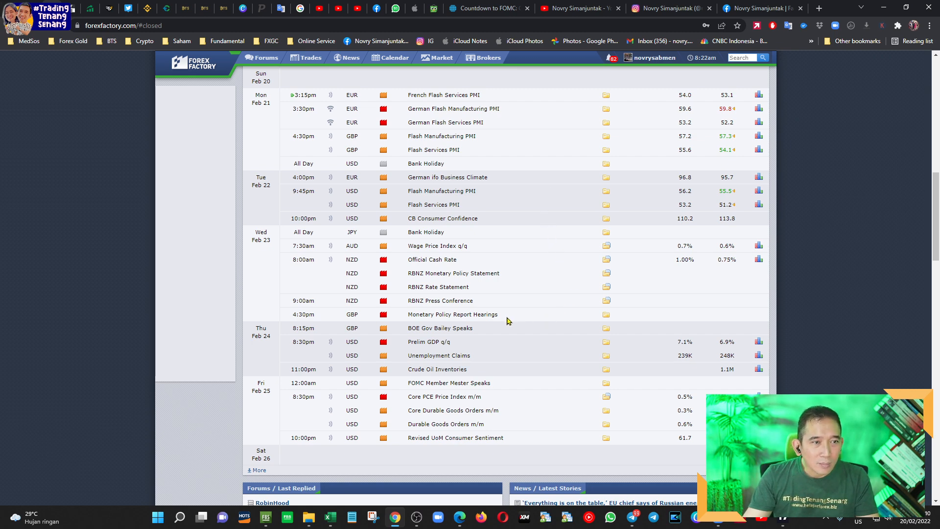
mouse_move(431, 349)
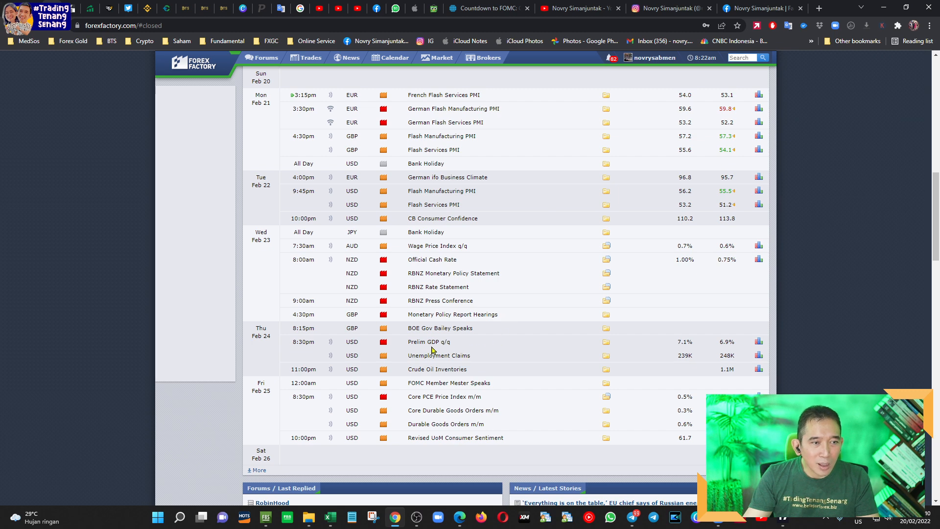
mouse_move(423, 399)
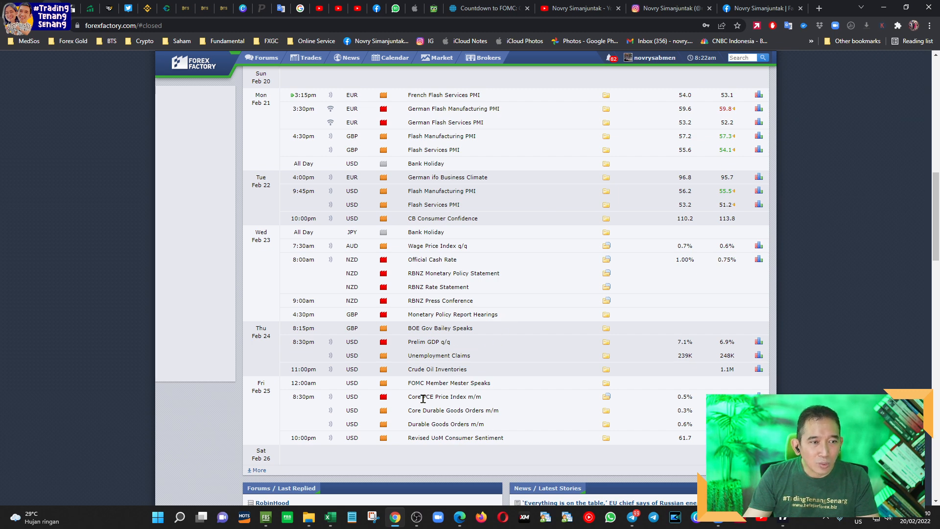
mouse_move(464, 408)
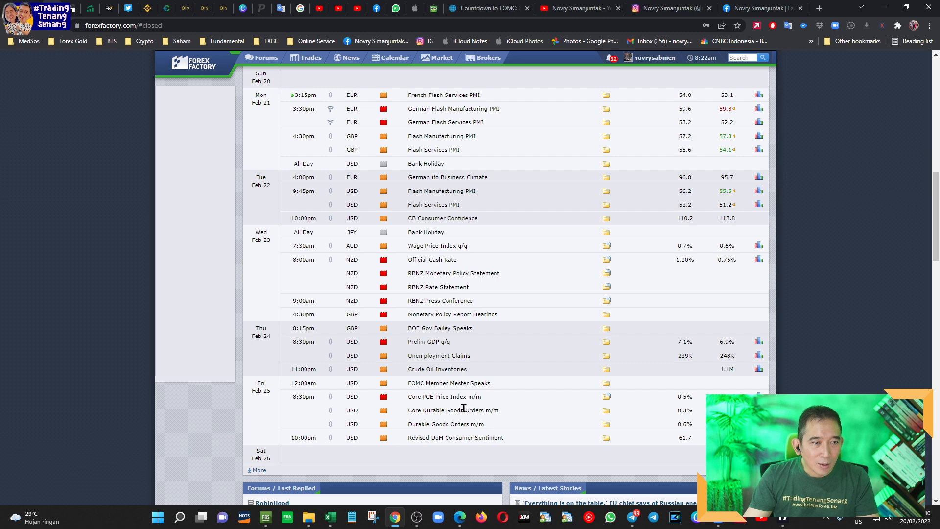
mouse_move(456, 408)
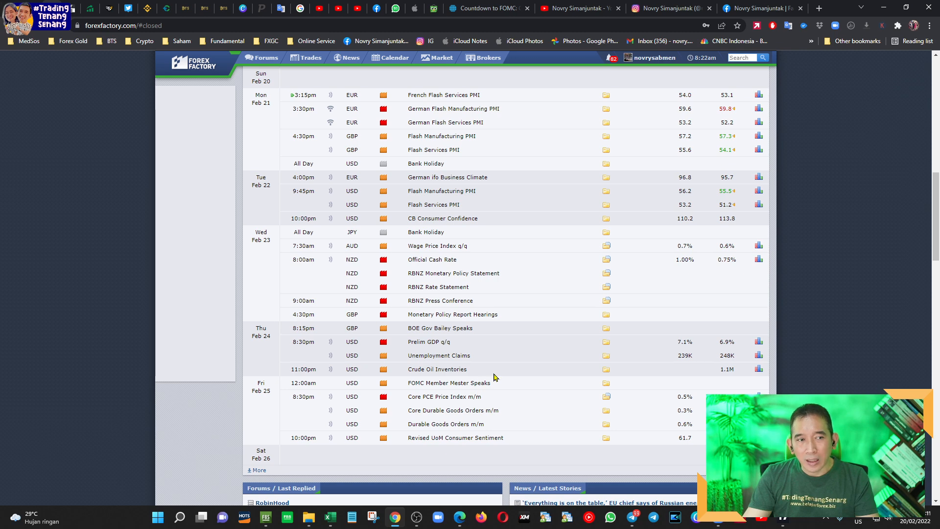
mouse_move(497, 352)
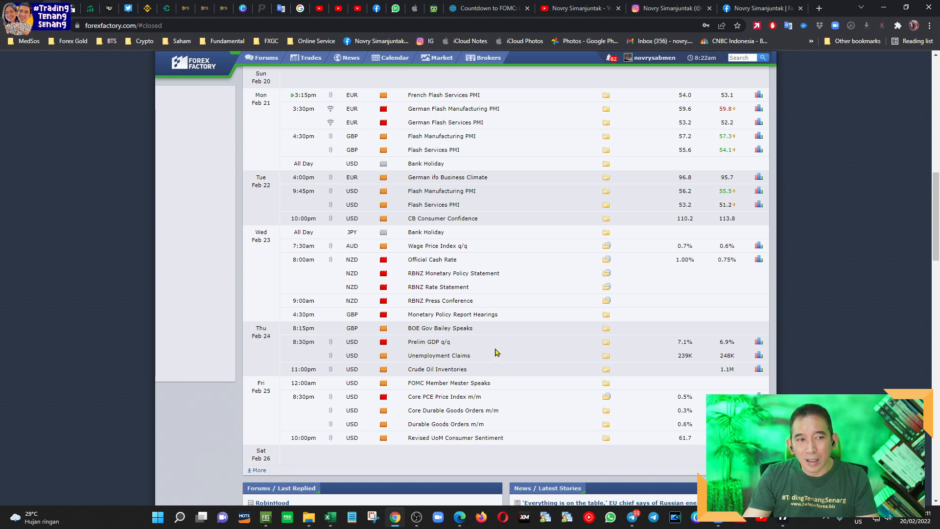
mouse_move(563, 289)
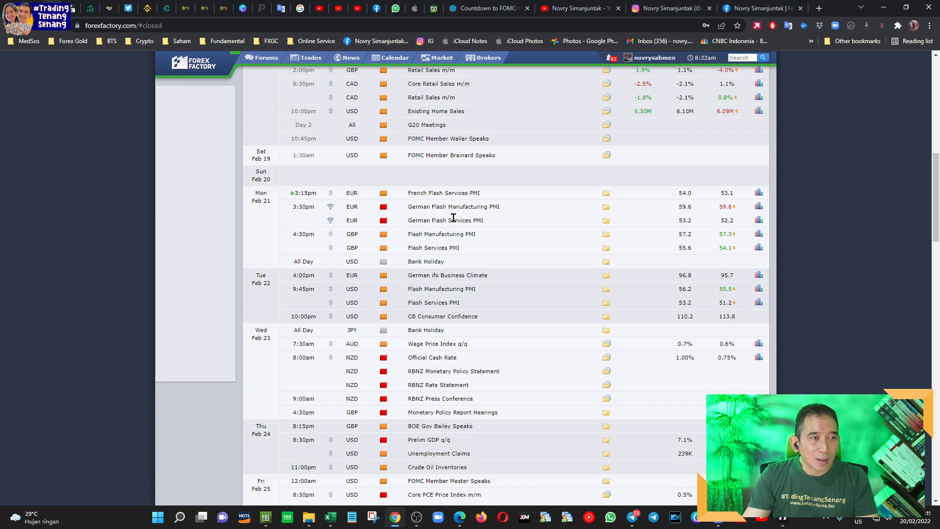
mouse_move(298, 224)
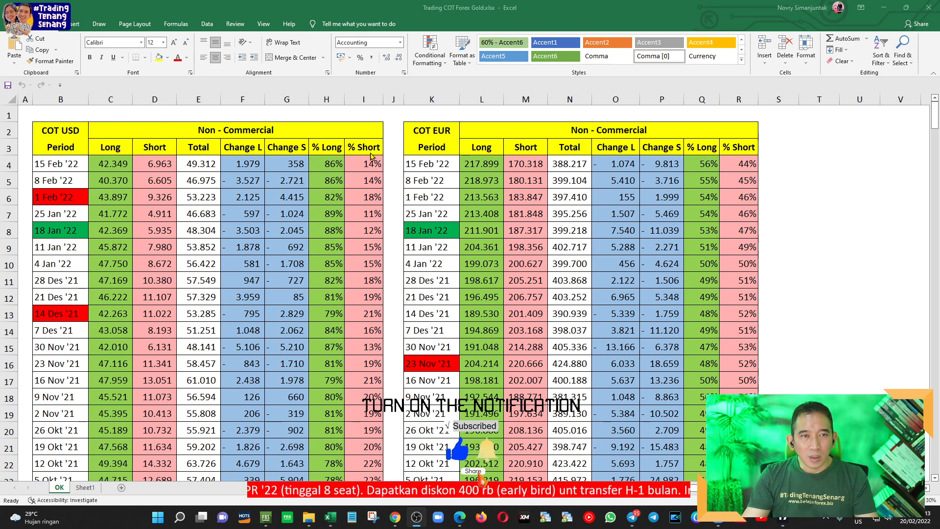
mouse_move(734, 190)
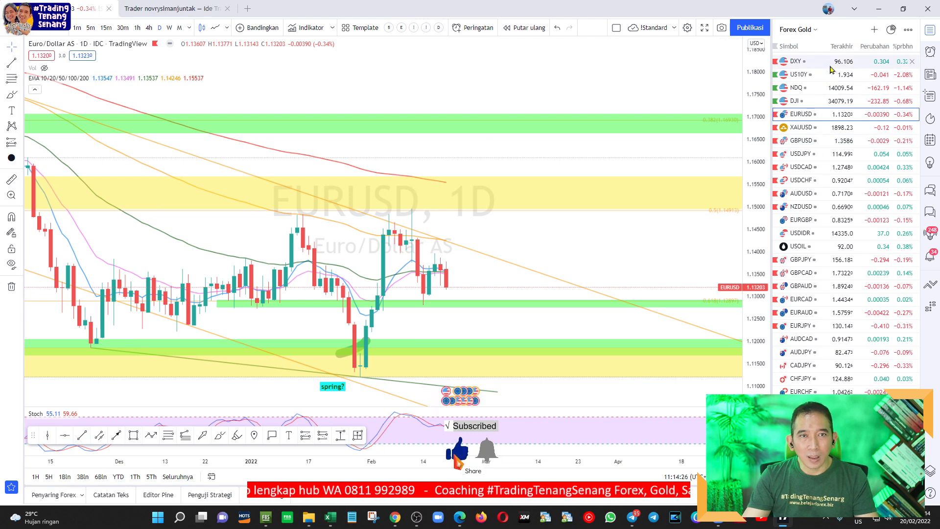
Step: Show the US Dollar Index (DXY) chart on the 4-hour timeframe
left_click(799, 60)
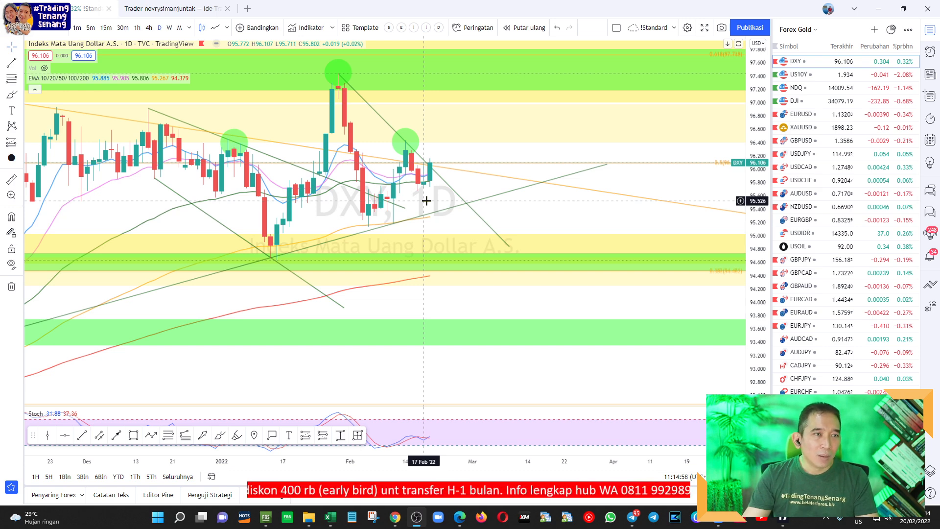
mouse_move(432, 163)
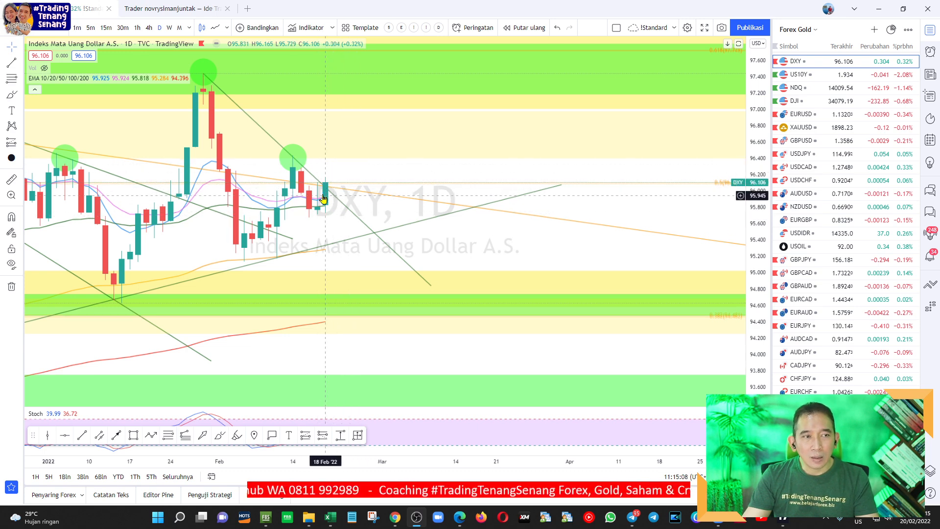
mouse_move(326, 214)
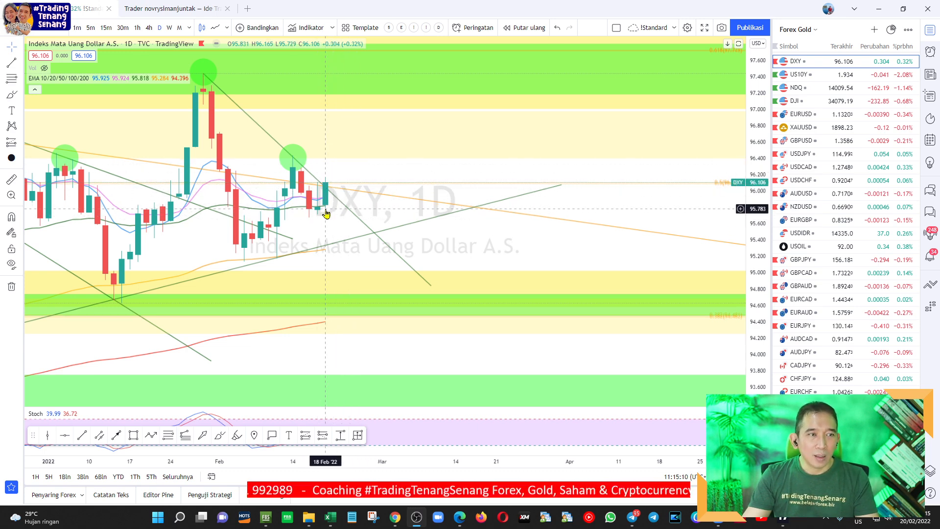
mouse_move(322, 186)
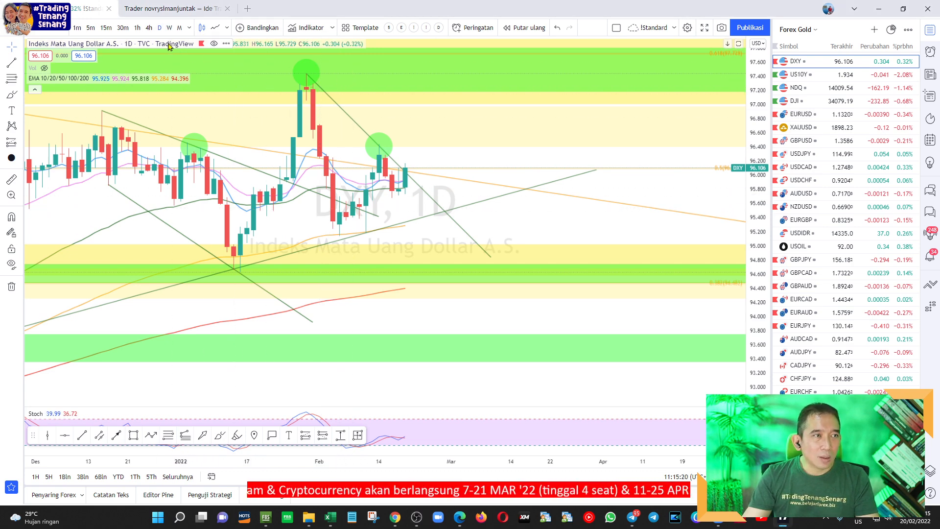
mouse_move(155, 28)
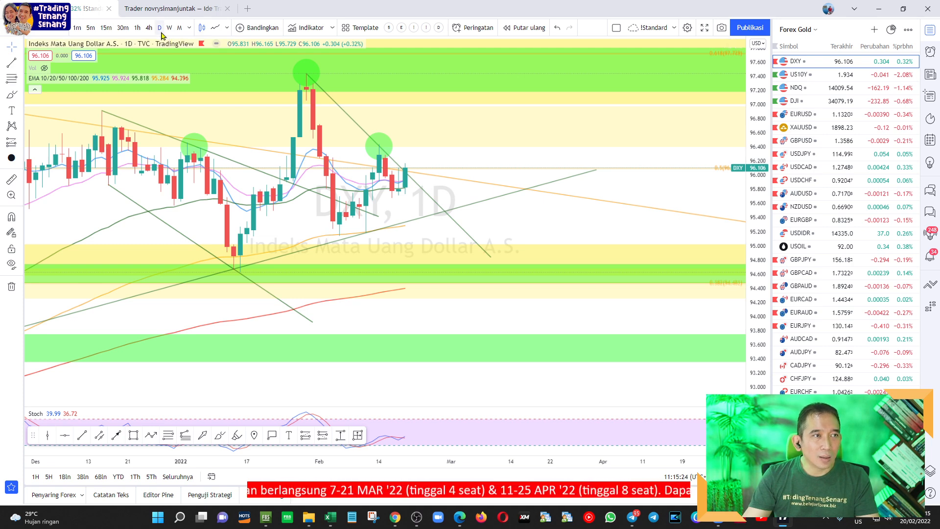
left_click(151, 28)
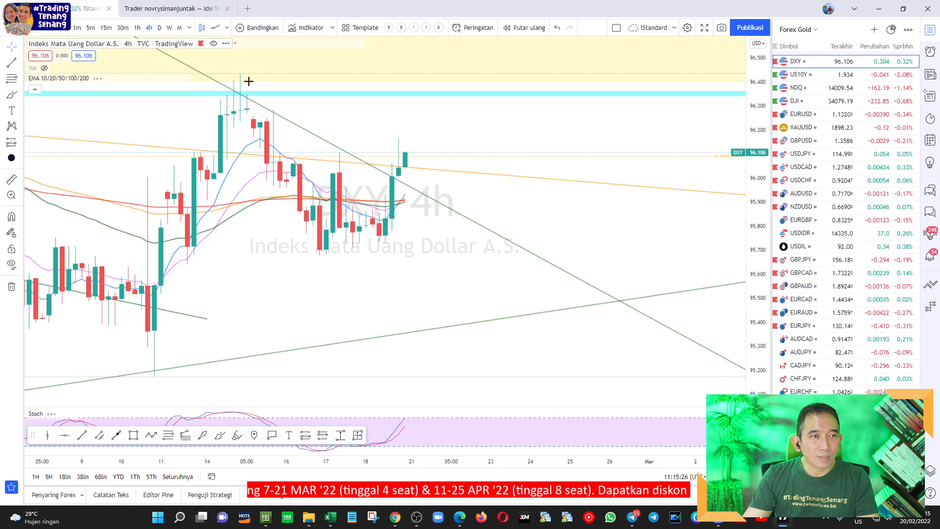
mouse_move(464, 237)
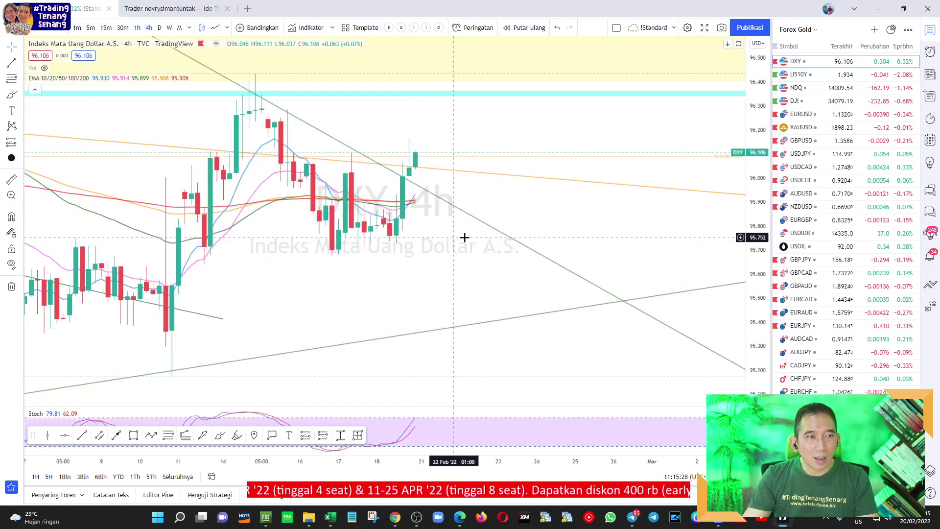
mouse_move(433, 120)
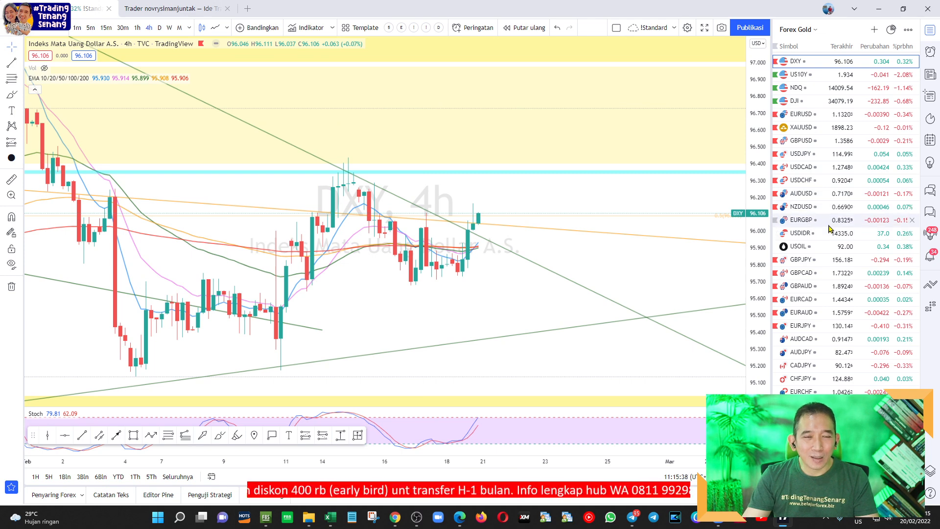
mouse_move(829, 229)
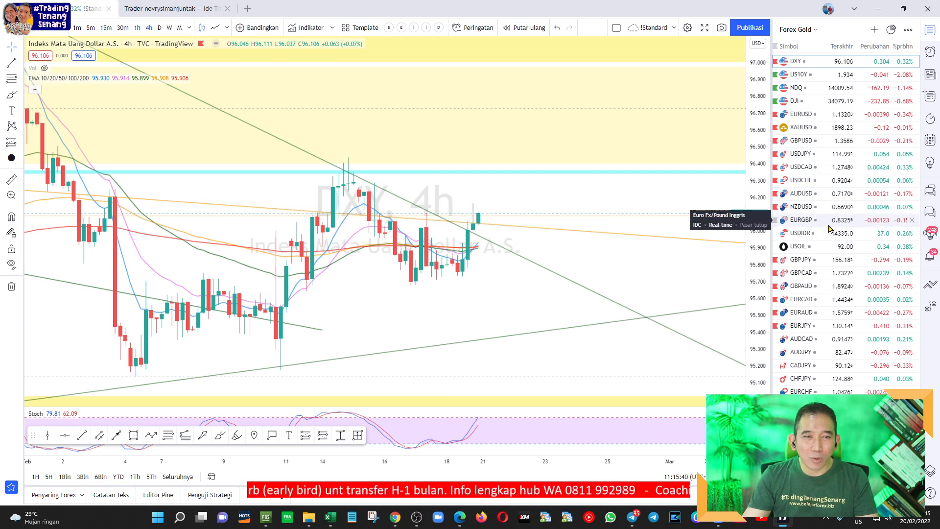
mouse_move(829, 161)
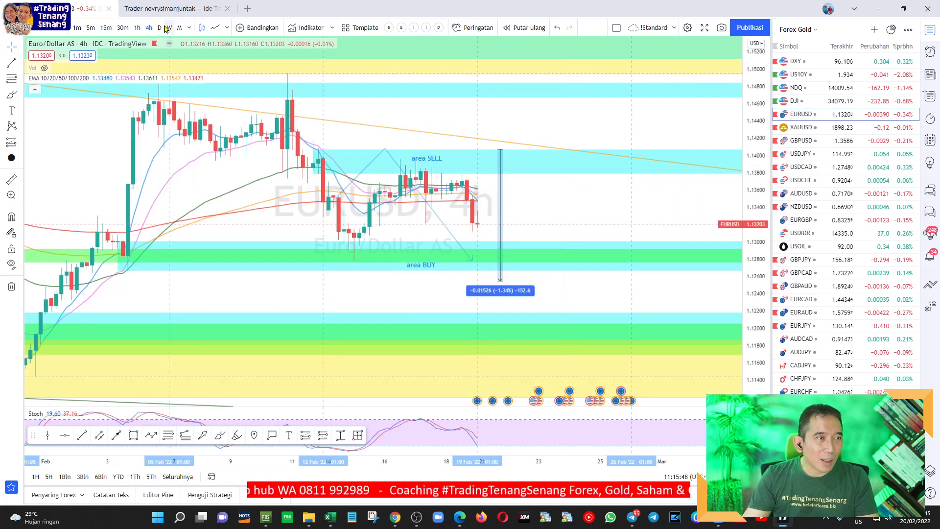
Step: Switch EURUSD to daily candles to see its channel, Fibonacci levels and spring? note
left_click(157, 28)
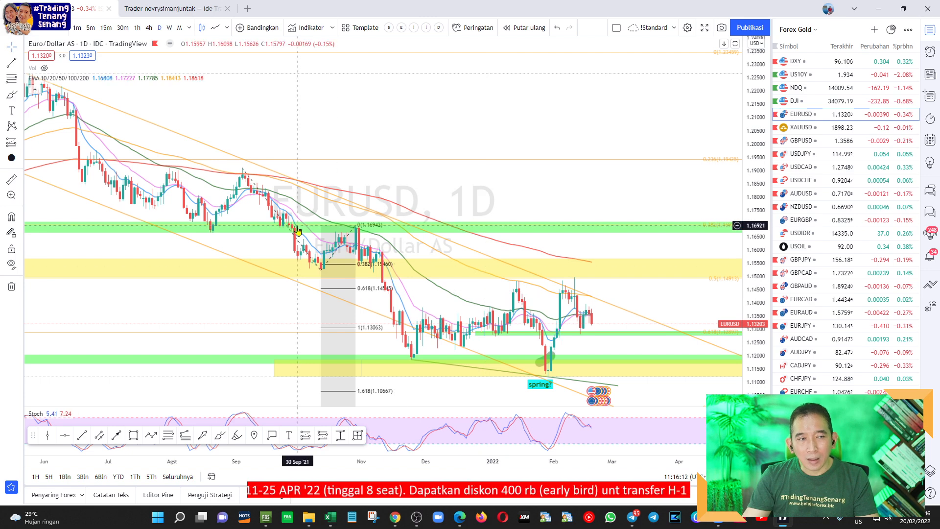
mouse_move(628, 312)
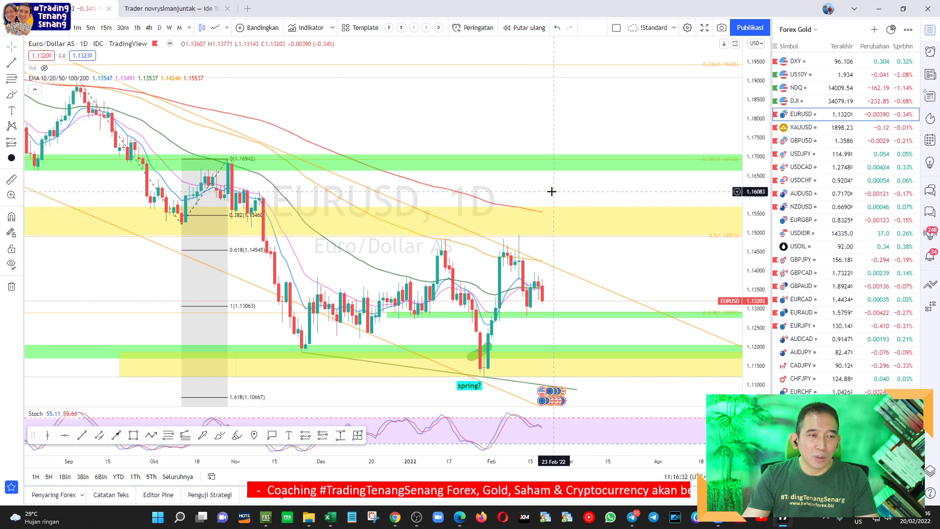
mouse_move(537, 193)
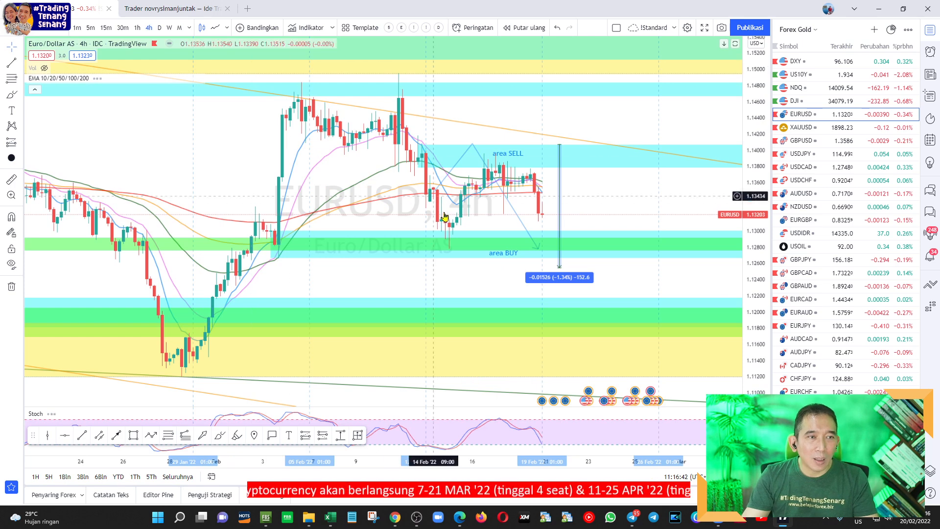
mouse_move(442, 274)
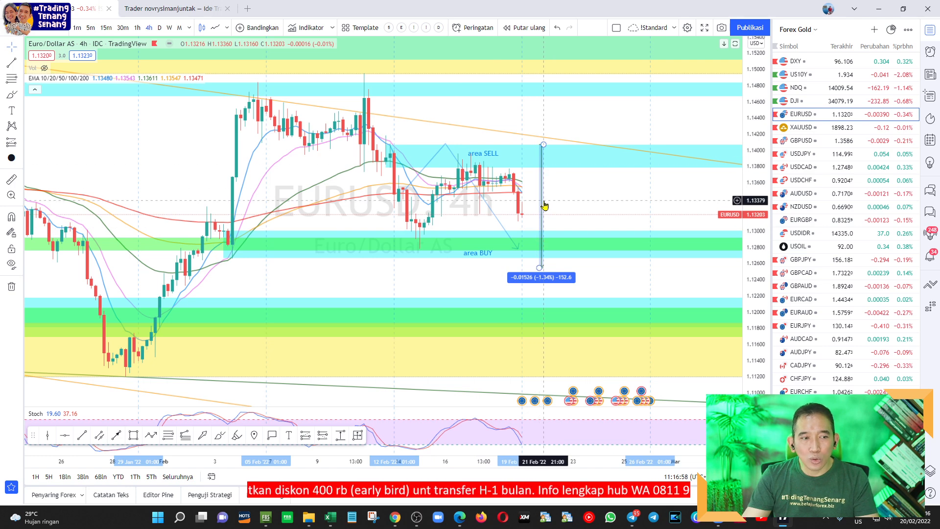
mouse_move(267, 517)
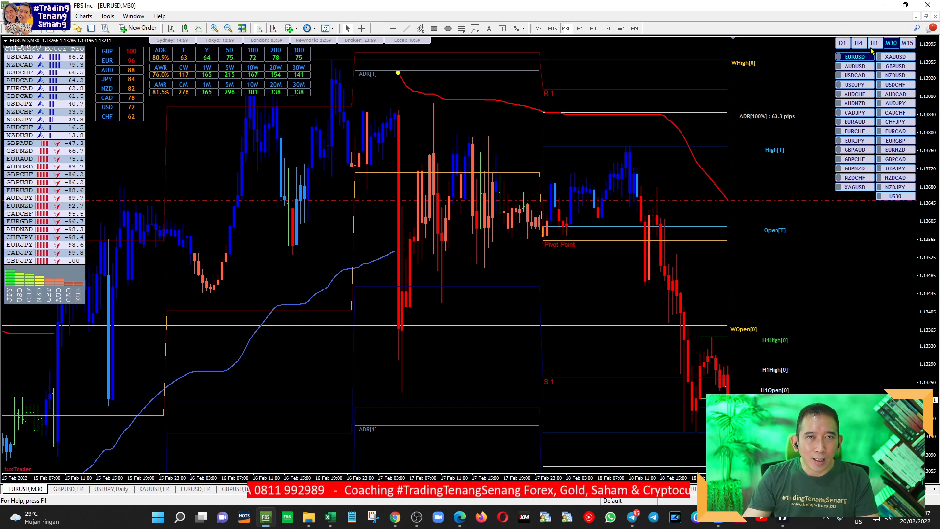
Step: Show EURUSD on the H4 timeframe in MetaTrader 4, with ADR 63.3 pips
left_click(857, 43)
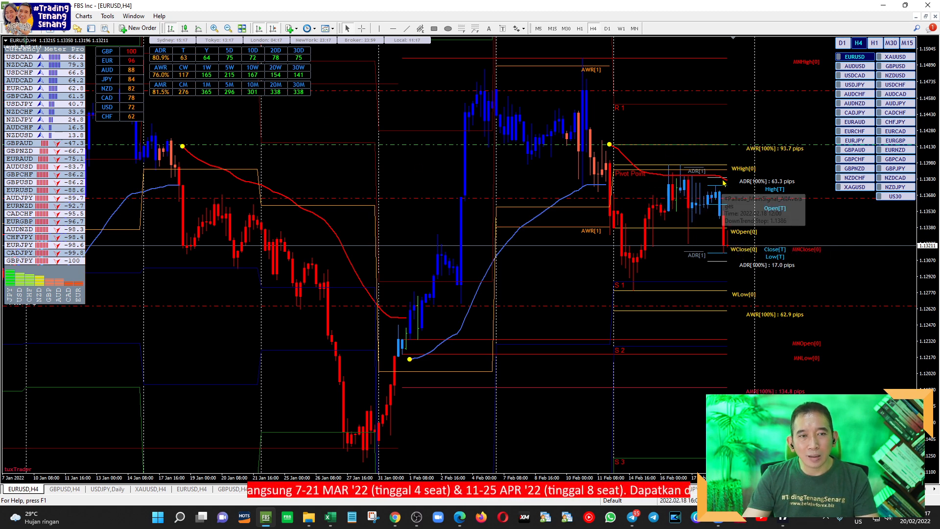
mouse_move(658, 234)
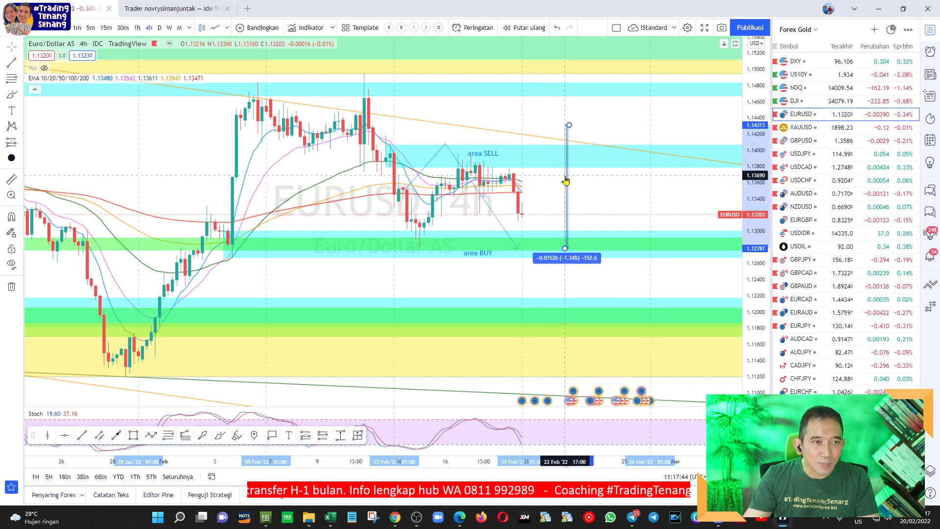
left_click_drag(567, 180, 644, 177)
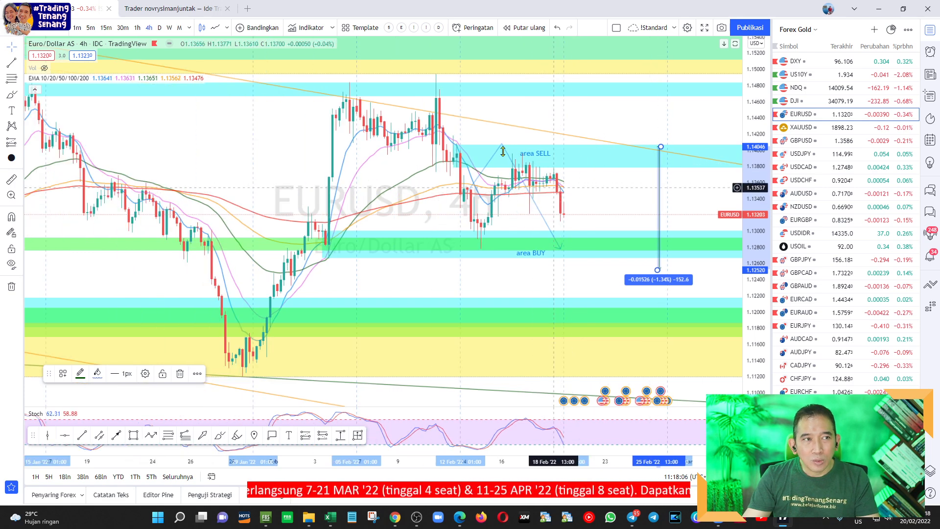
left_click(166, 27)
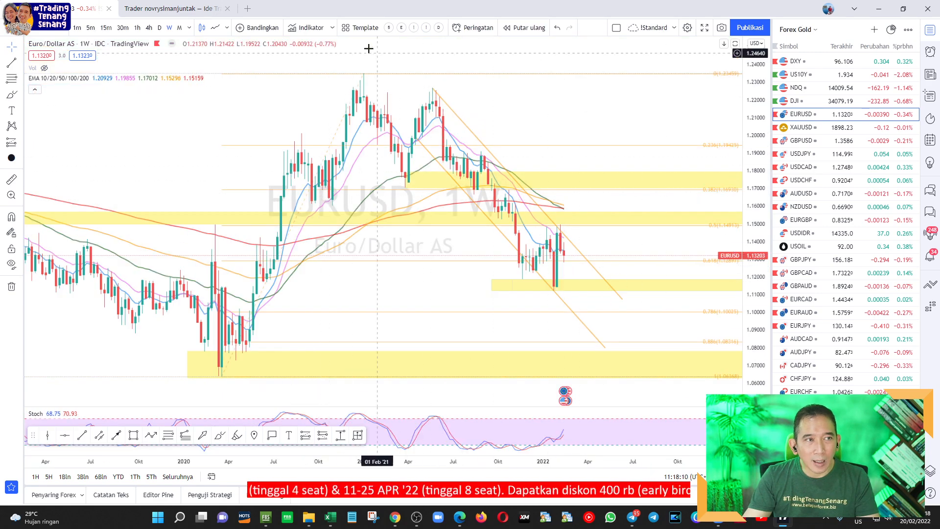
left_click(150, 28)
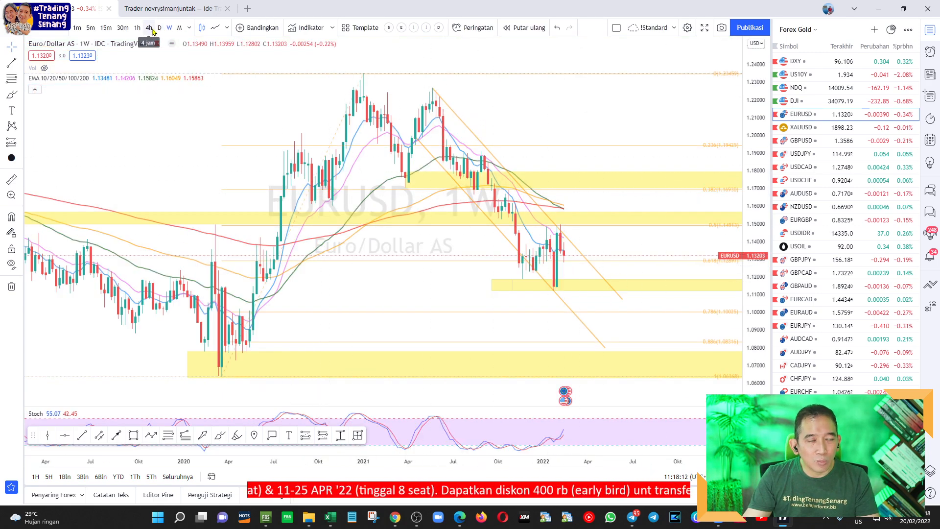
left_click(149, 28)
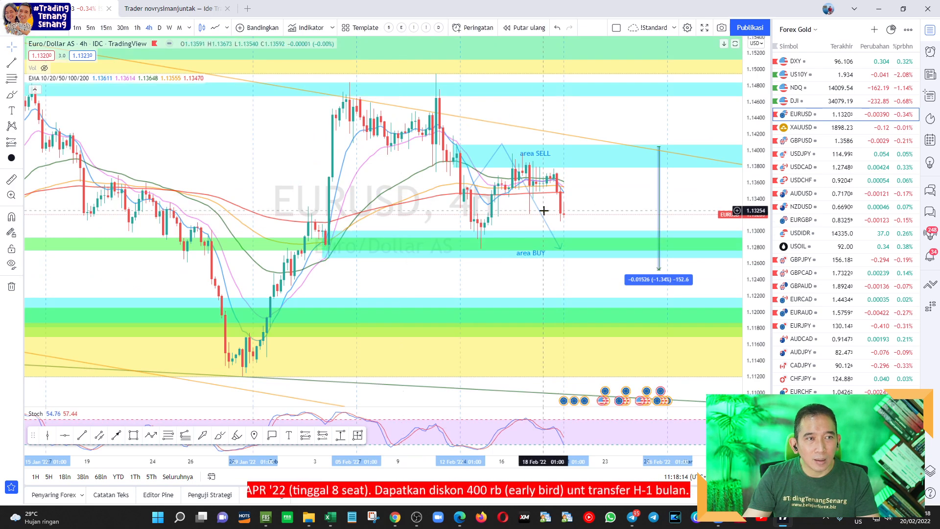
mouse_move(637, 134)
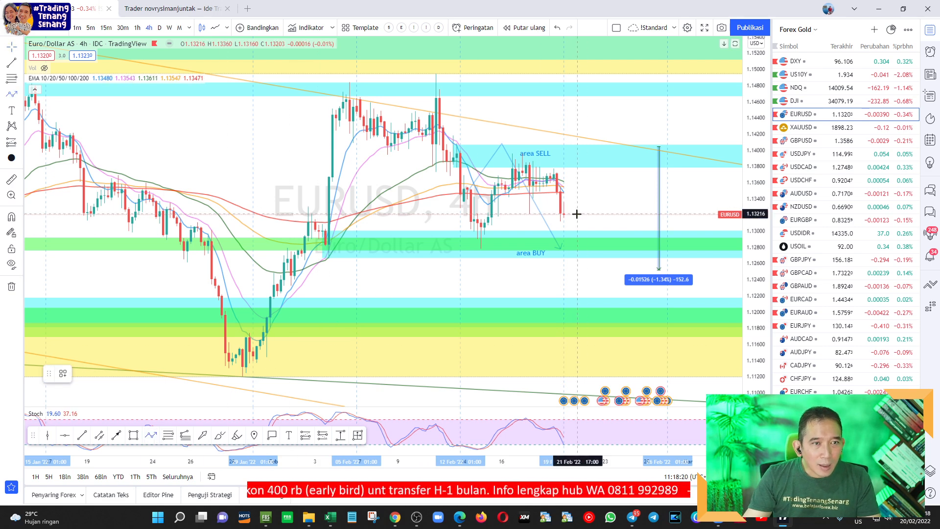
Step: Draw a path from the latest candle up near 1.141 and down toward 1.127
left_click_drag(574, 216, 610, 147)
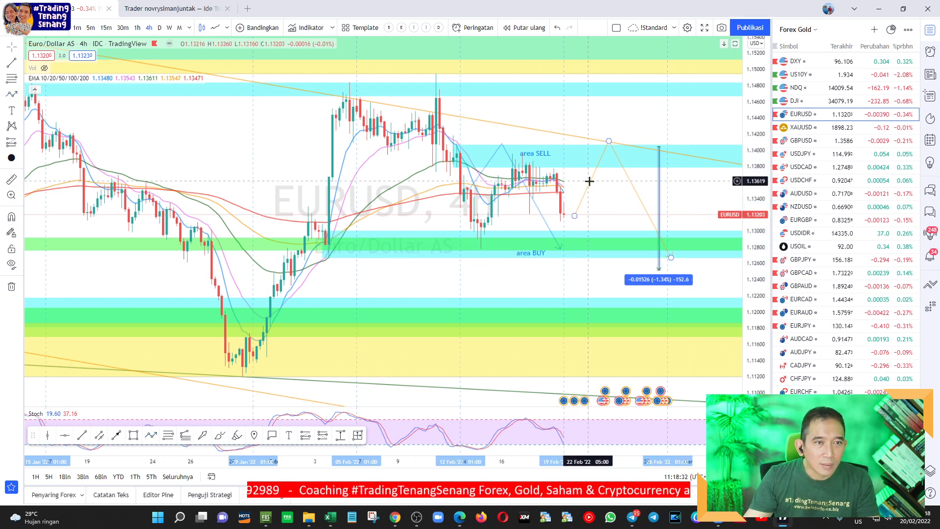
left_click(570, 215)
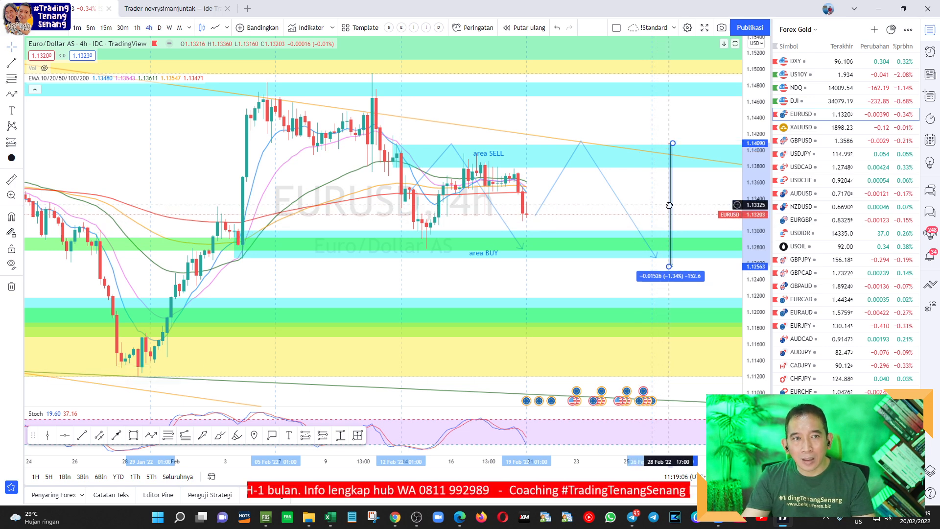
mouse_move(635, 108)
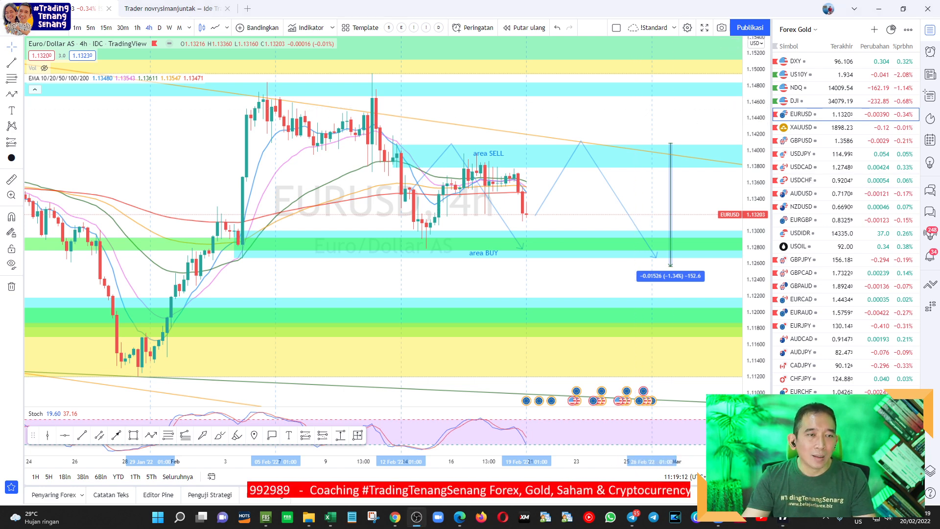
mouse_move(581, 219)
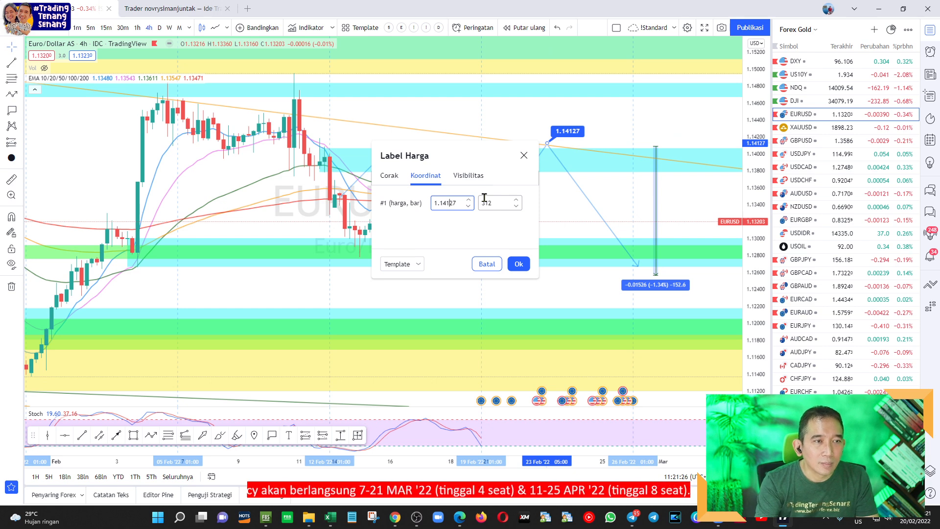
Step: Correct the peak label's price to 1.1413 and apply it
key("BackSpace")
type("3")
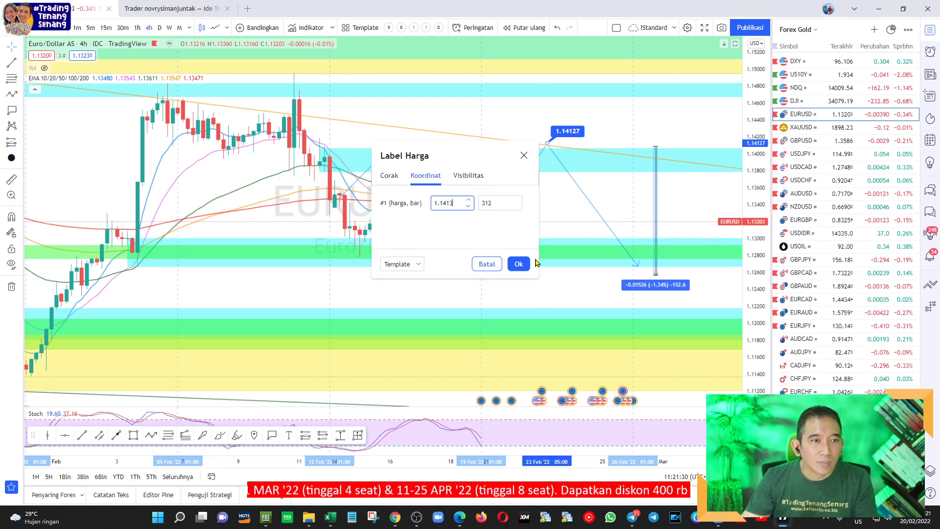
left_click(518, 263)
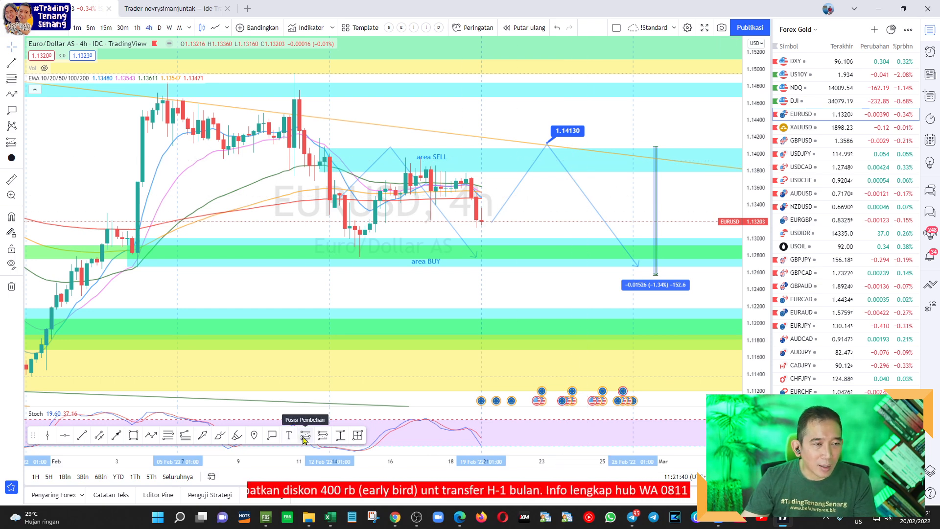
mouse_move(323, 442)
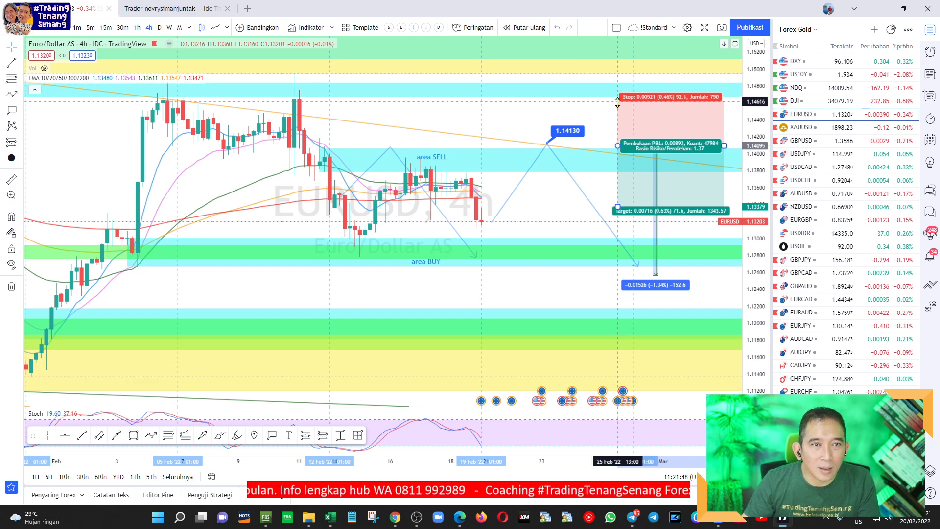
Step: Adjust the short position's stop to about 1.14496 above the 1.14095 entry
left_click_drag(617, 102, 615, 115)
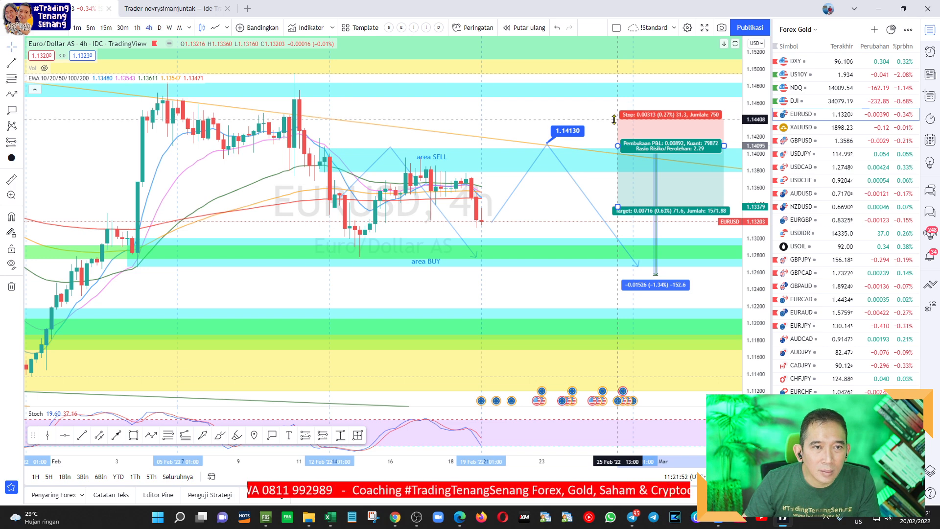
left_click_drag(614, 120, 614, 112)
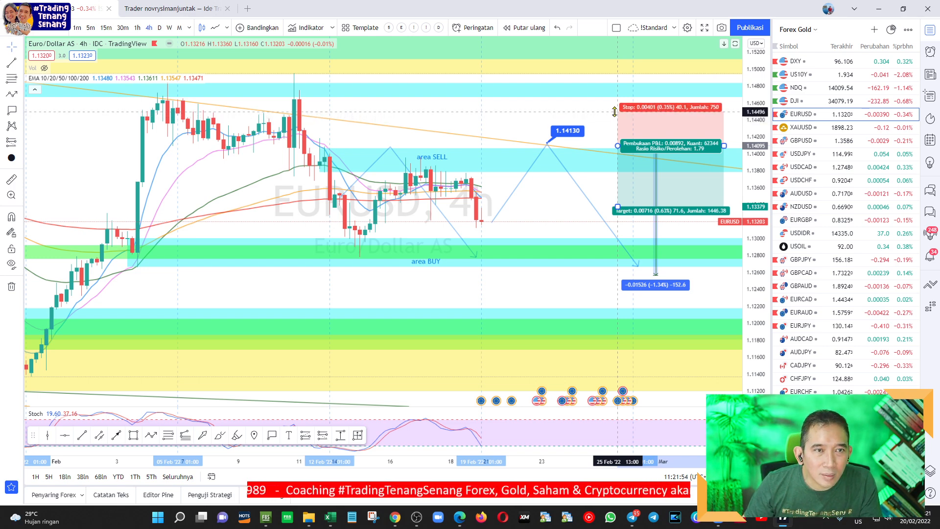